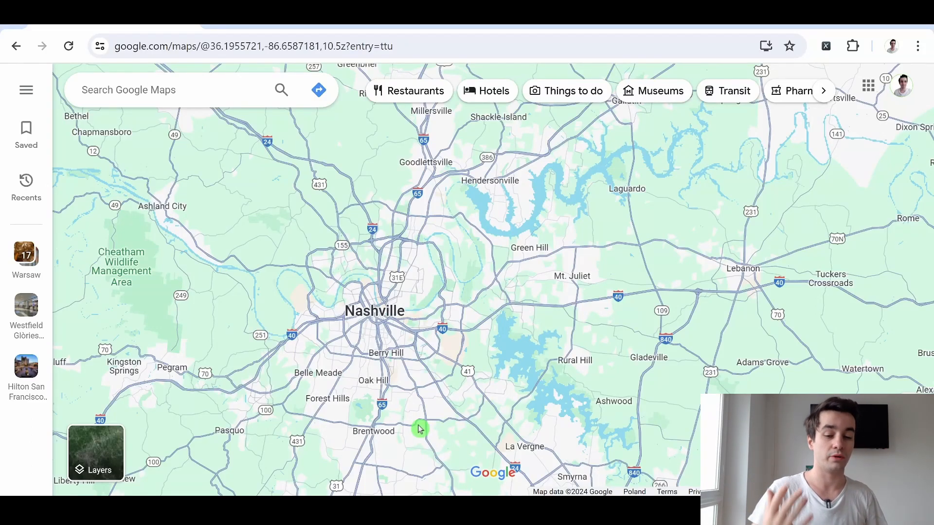
mouse_move(417, 369)
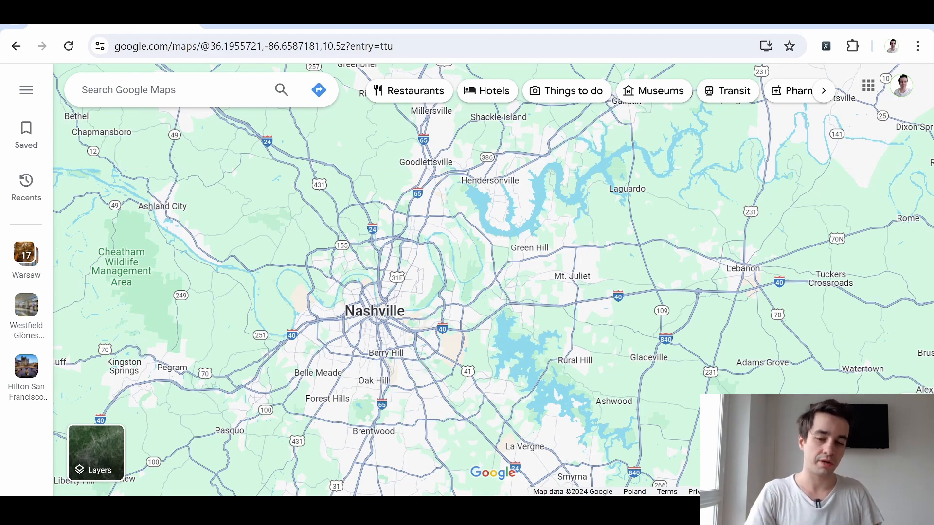
- Find and open the Google Maps store-details-by-keyword scraper template
type("restaurants na")
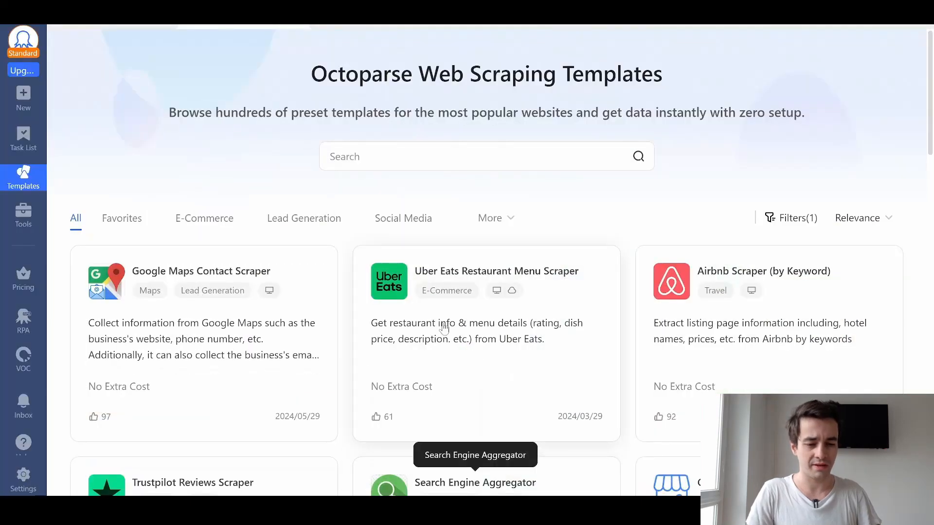
type("google maps")
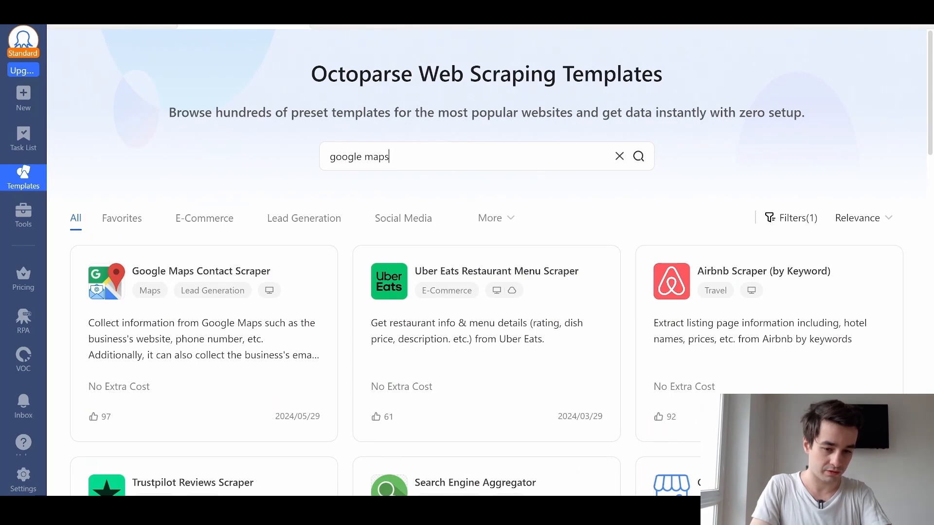
scroll("down", 3)
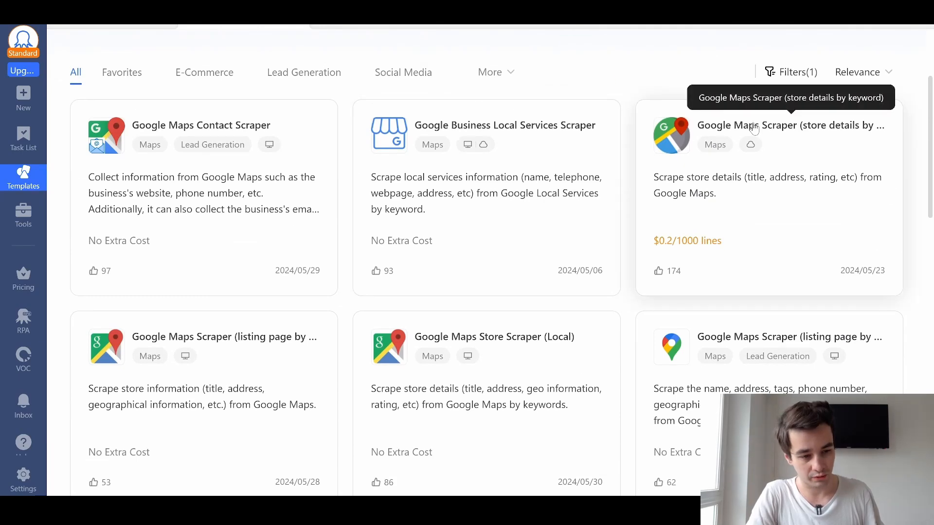
left_click(769, 137)
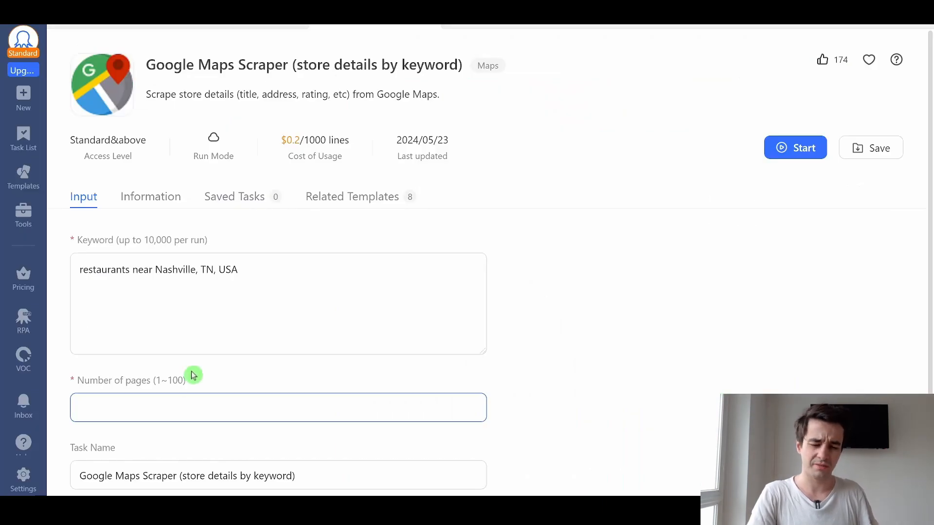
- Set 100 pages and task name Restaurants_Nashville, then start the scrape
type("1")
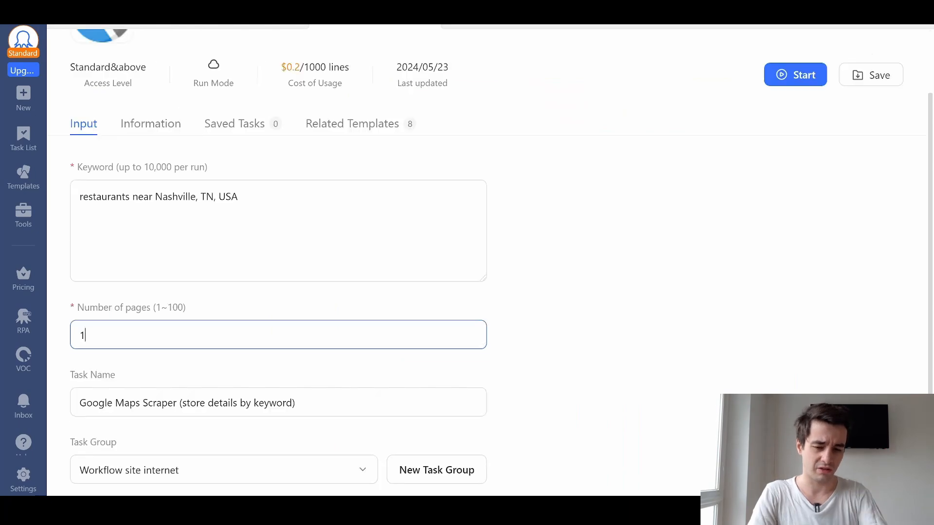
type("00")
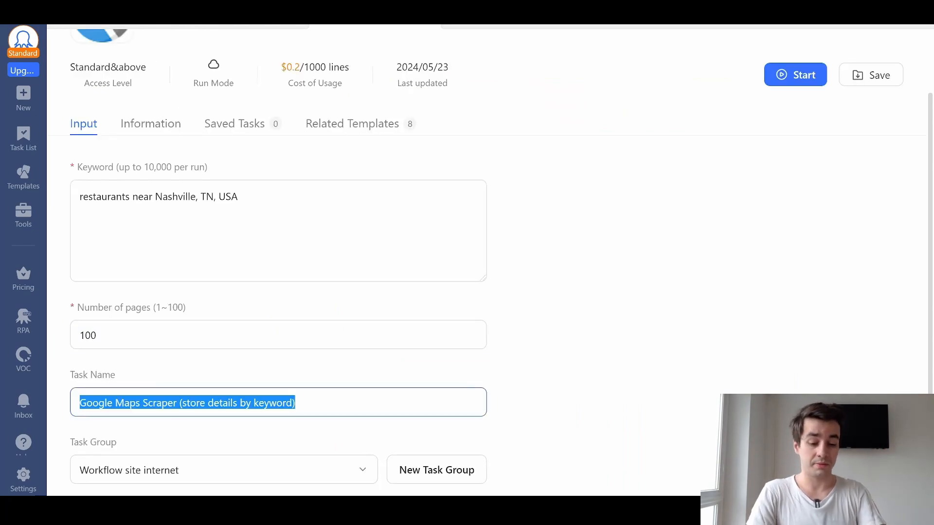
type("Restaurants_Nashville")
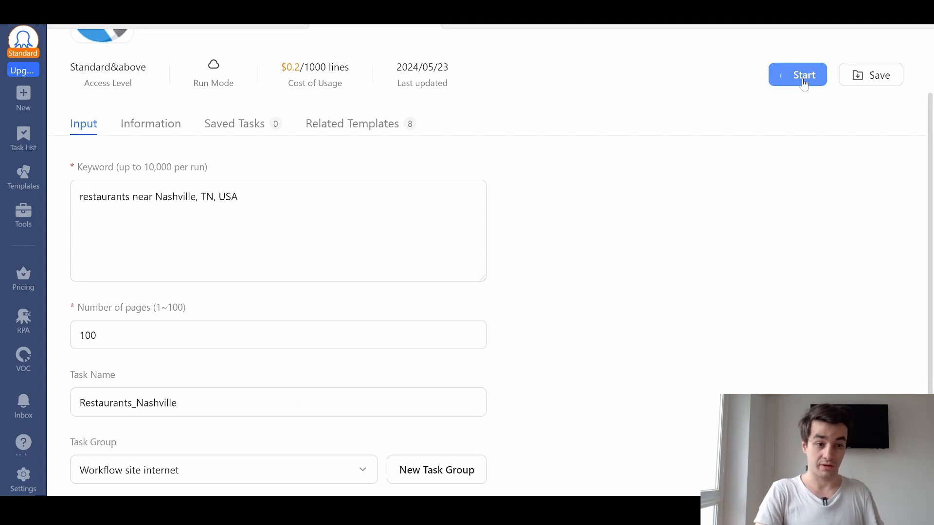
left_click(797, 75)
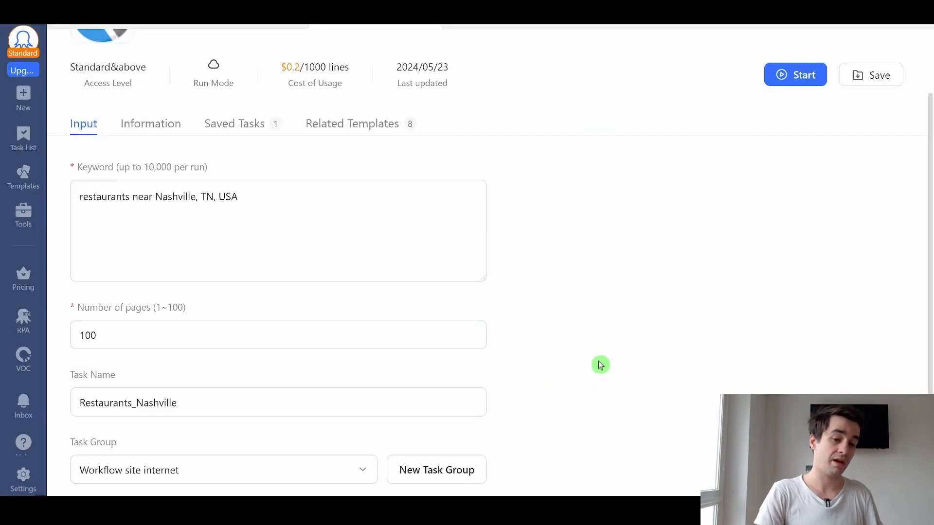
left_click(796, 75)
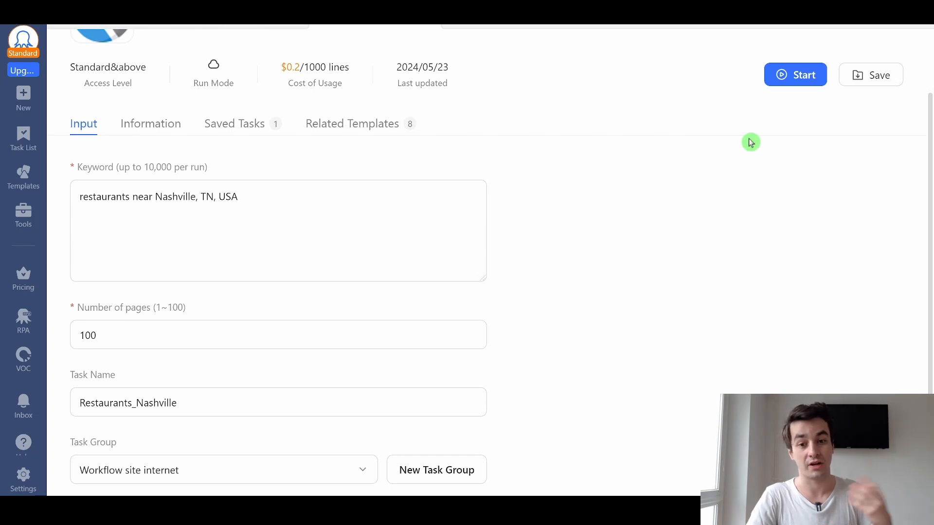
- Export the 187 scraped Nashville restaurant rows as an Excel file
left_click(795, 74)
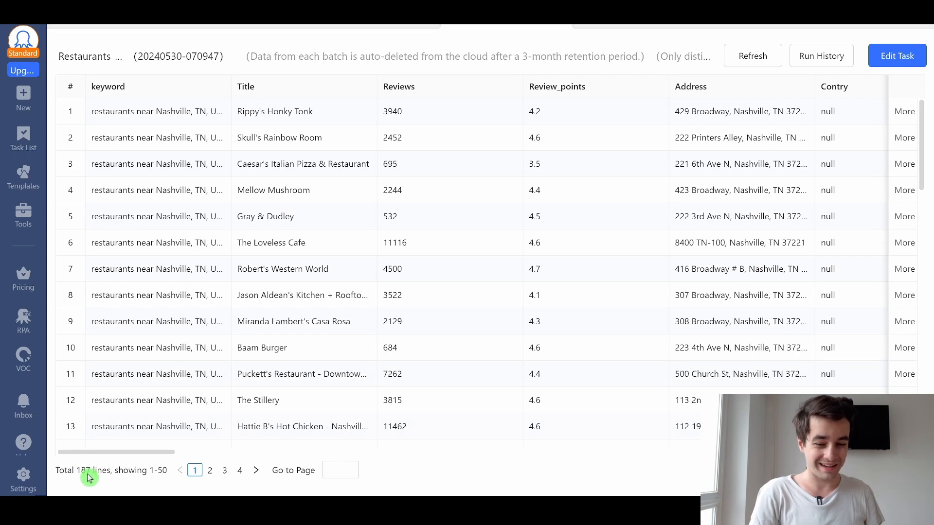
mouse_move(328, 332)
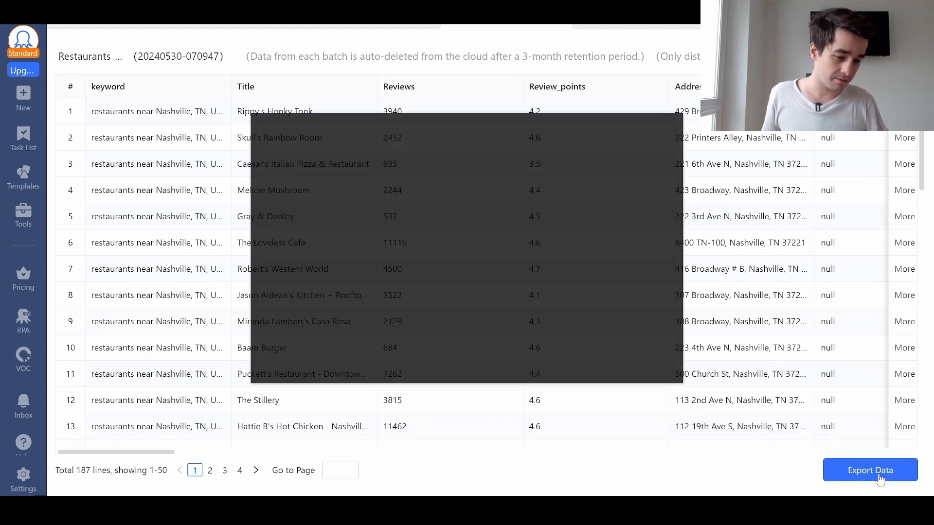
left_click(870, 470)
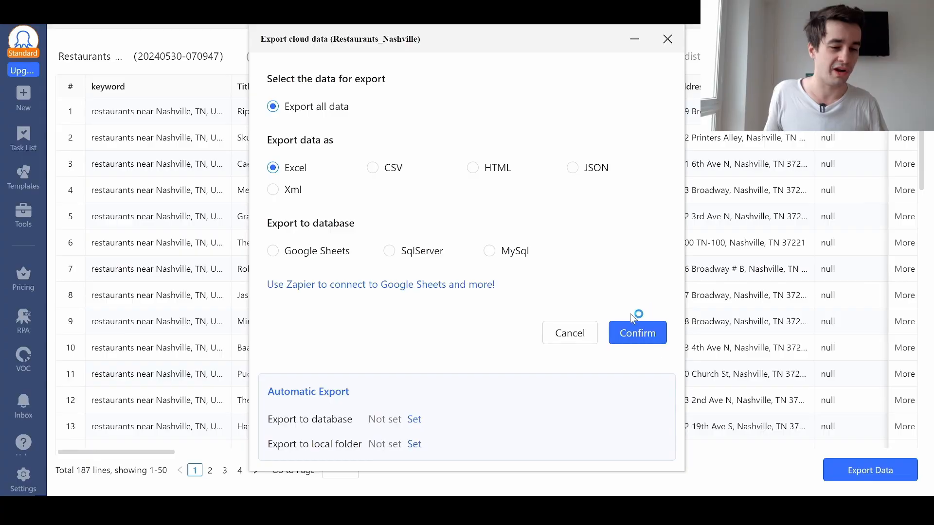
left_click(637, 332)
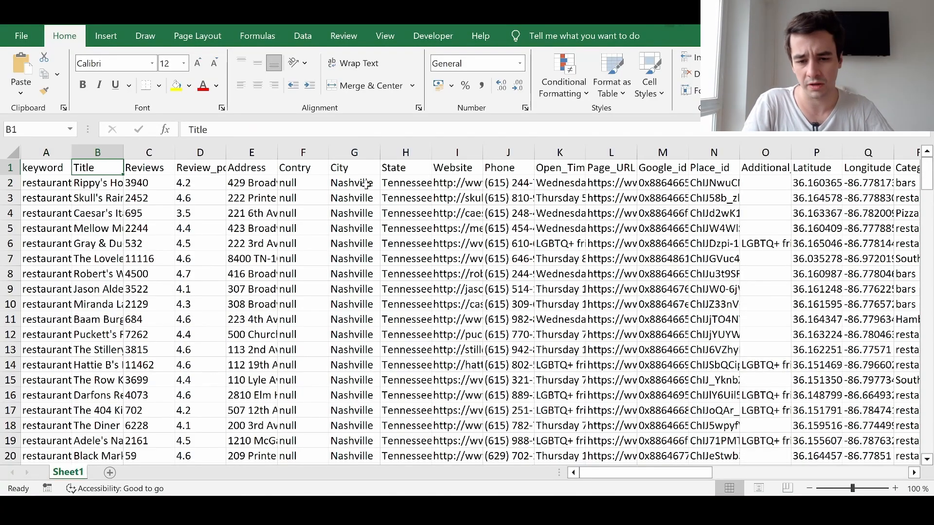
left_click(251, 183)
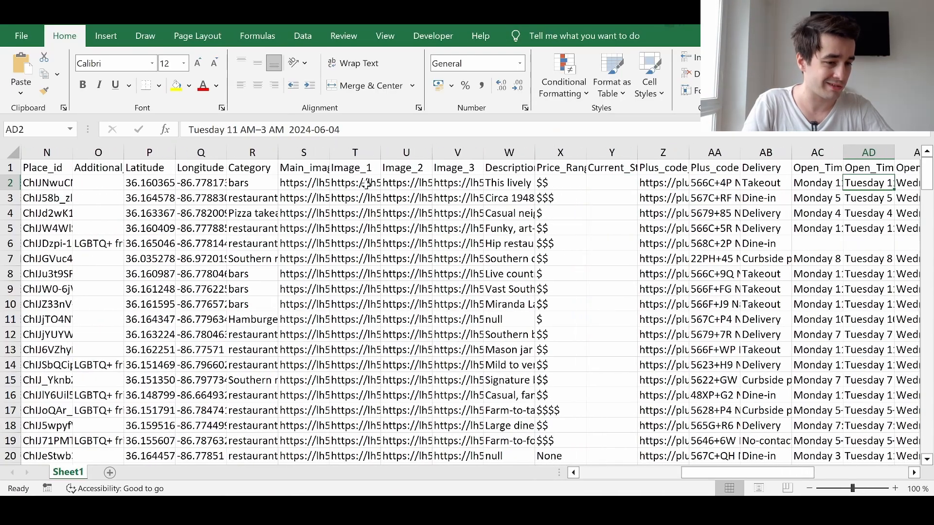
scroll("right", 3)
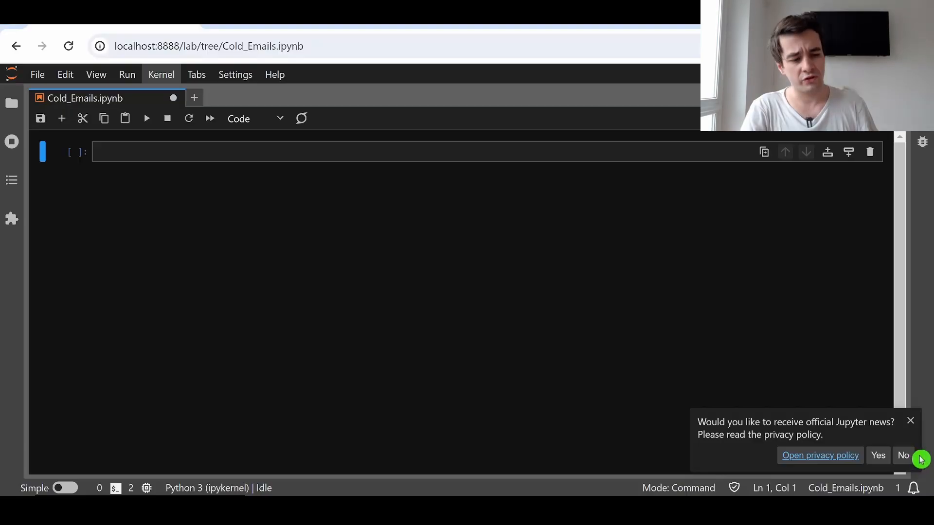
- Decline the news prompt, run 'import pandas as pd', and start df = pd.read_excel(
left_click(904, 455)
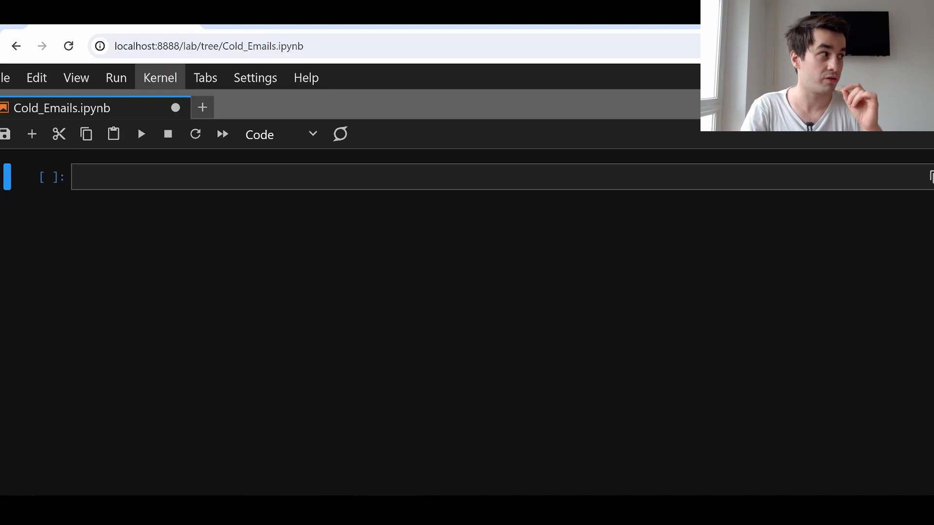
mouse_move(360, 404)
type("i")
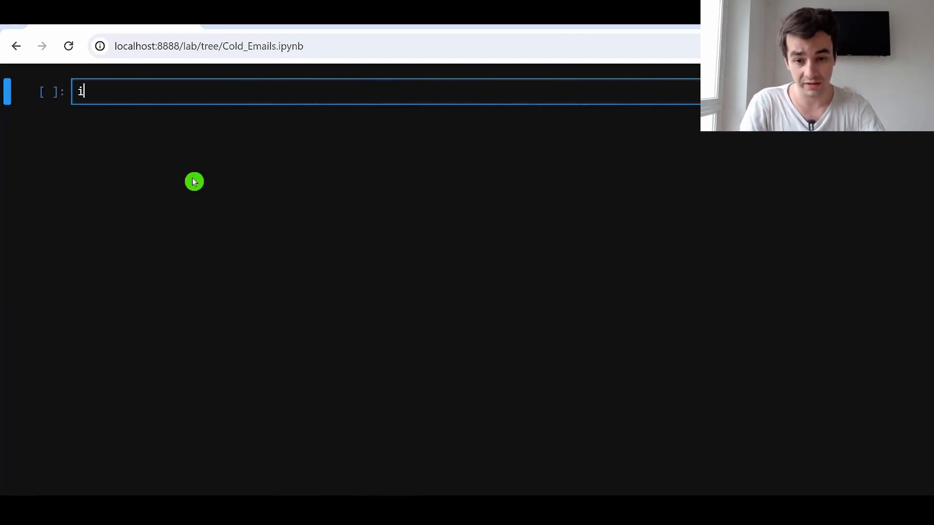
type("mport pandas as p")
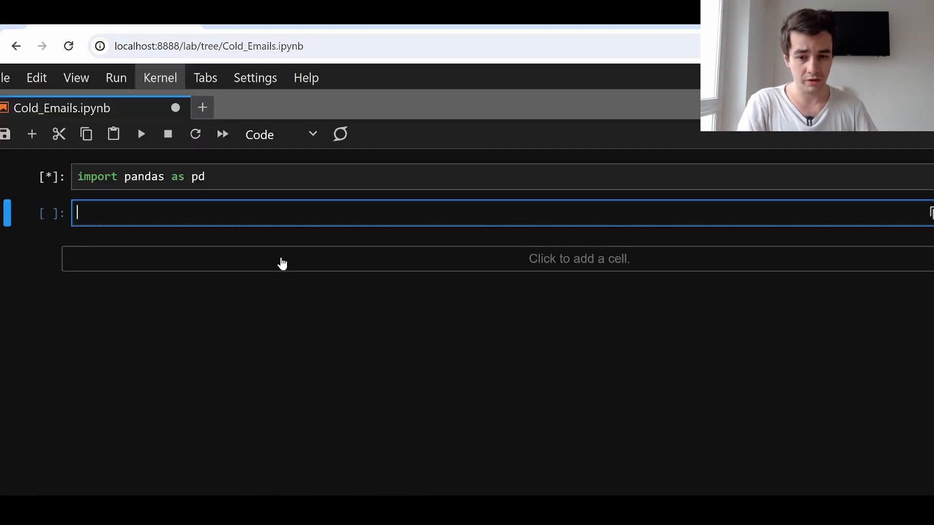
type("df = pd")
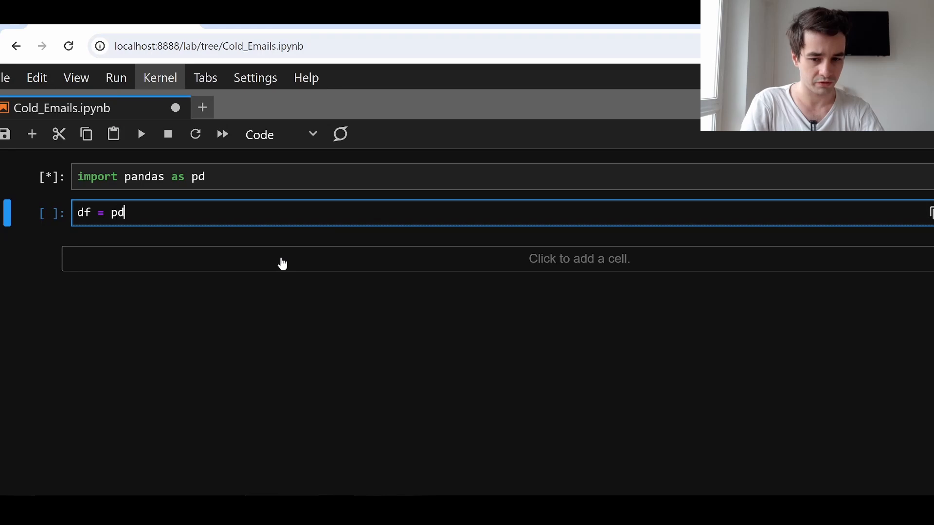
type(".read_ex")
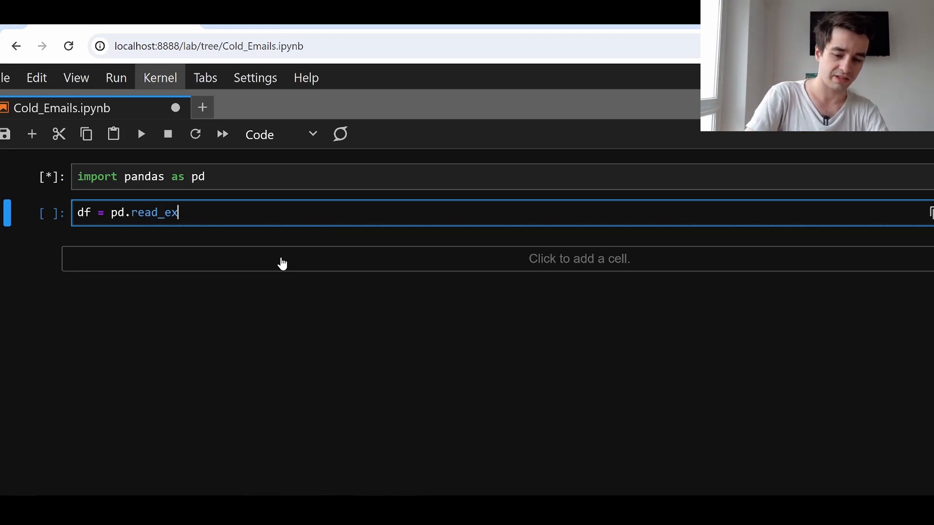
type("cel(\"Restaurants_Nashville.xlsx")
type("df")
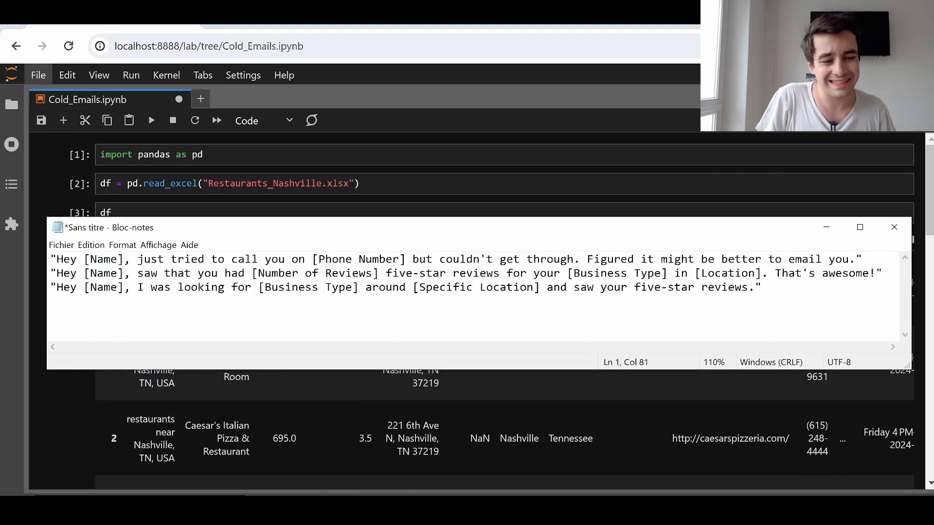
- Show df["Title"], then set df["Comment"] = 0 and redisplay df
triple_click(453, 259)
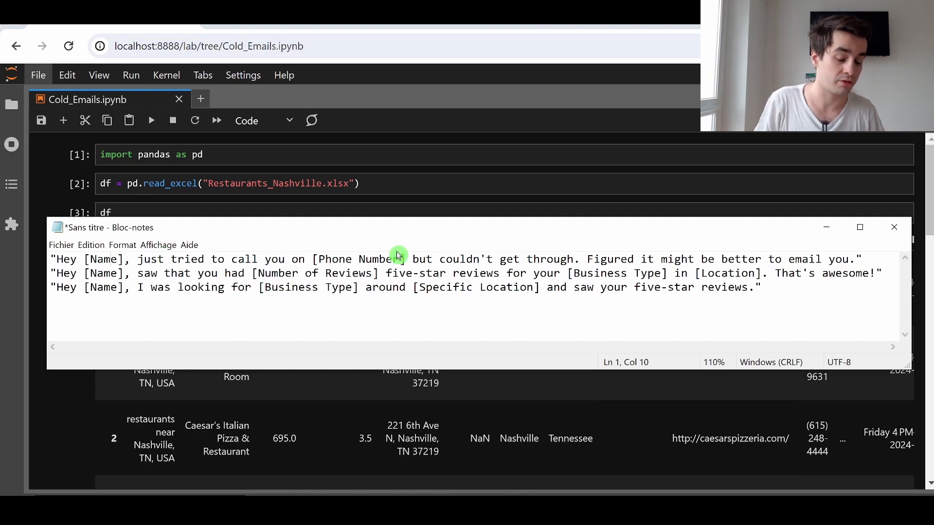
mouse_move(398, 255)
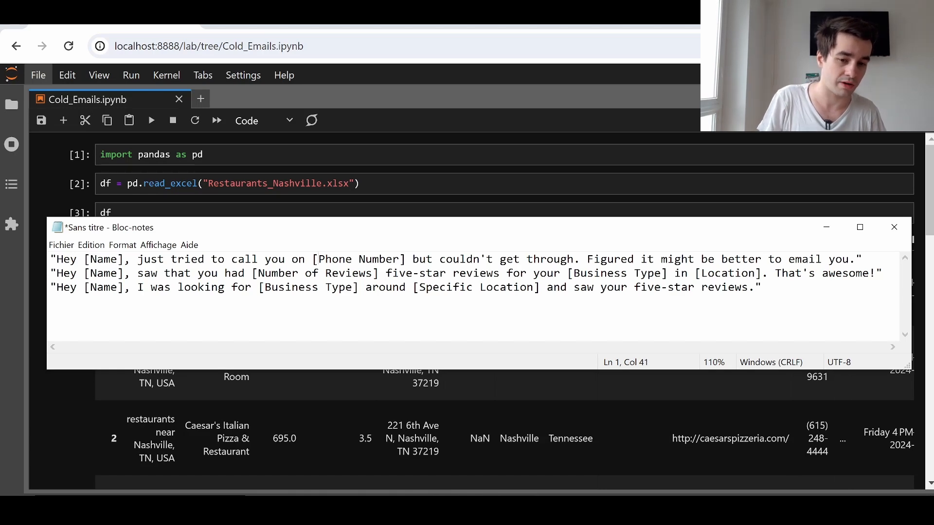
left_click(895, 227)
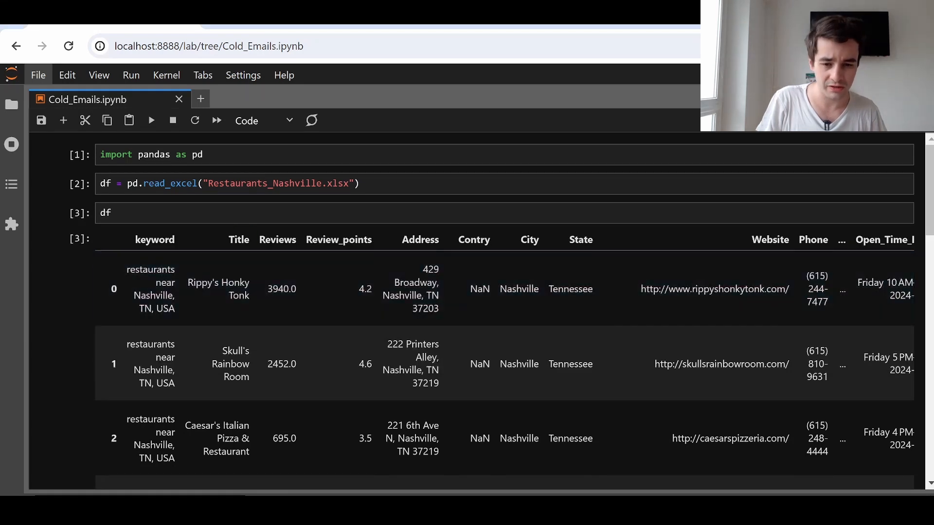
left_click(795, 275)
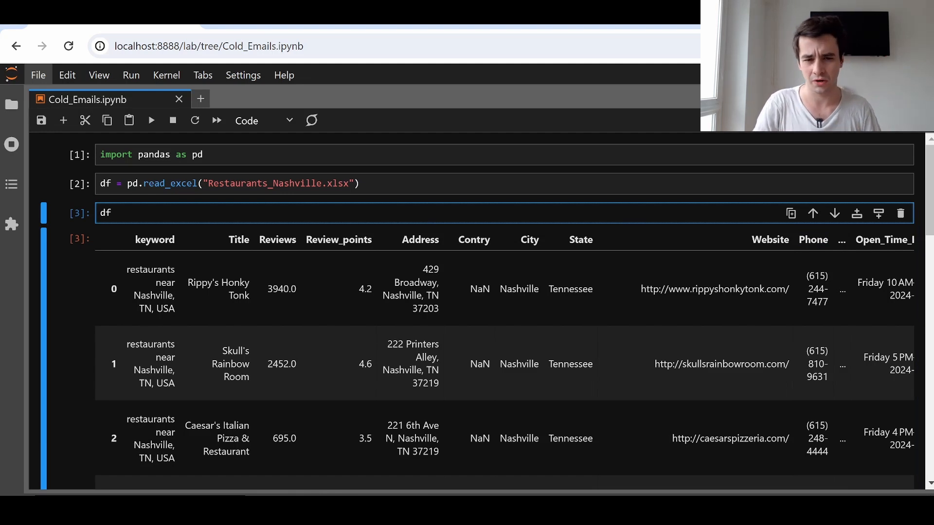
type("[")
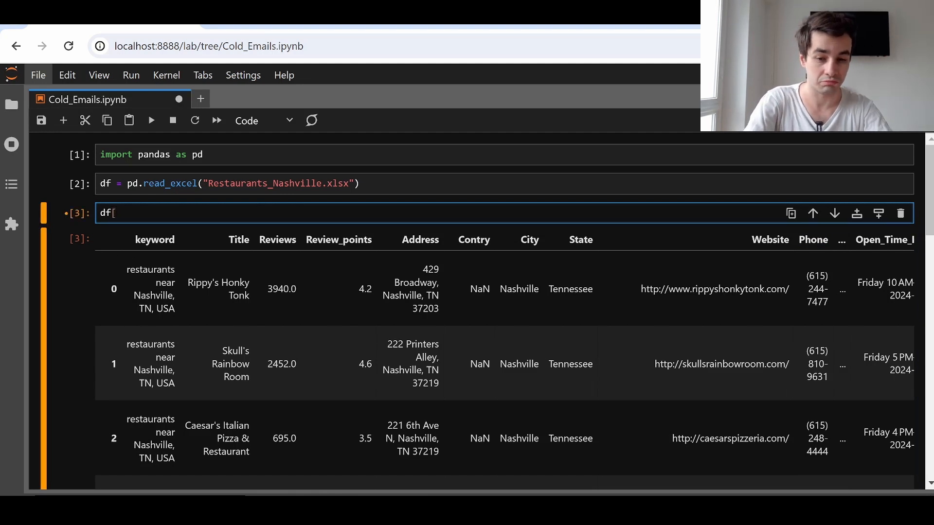
type("\"Title")
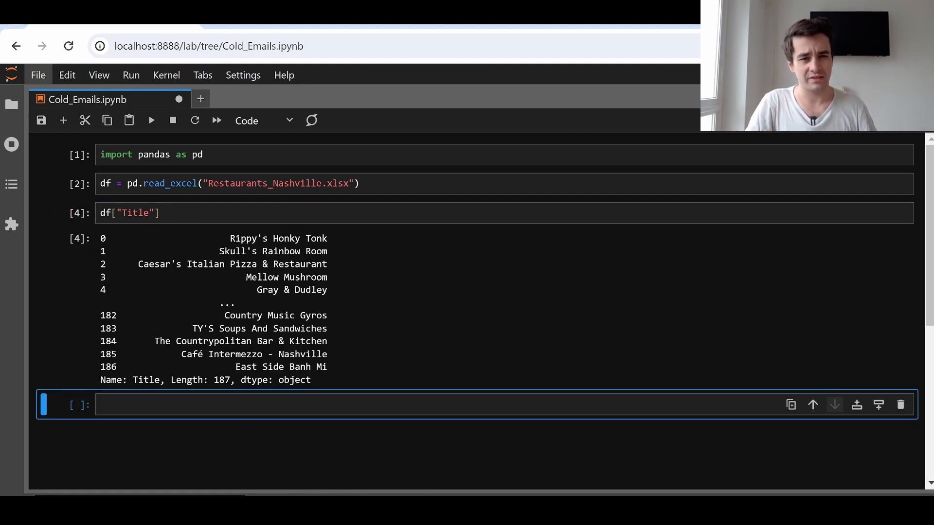
mouse_move(361, 257)
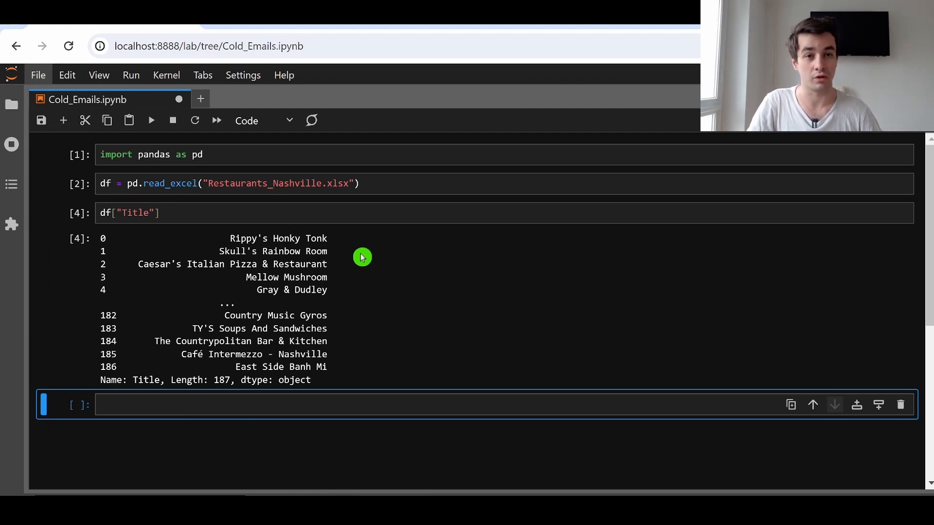
double_click(134, 212)
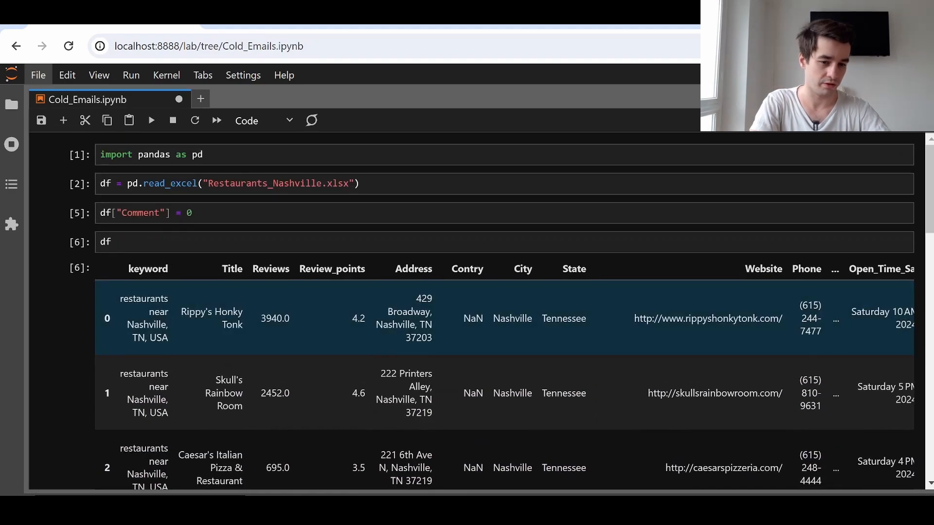
- Set Comment to "Hey " + Title + "Just tried to call you on " + Phone
scroll("right", 3)
type("\"Hey \" + df[\"Title\"]")
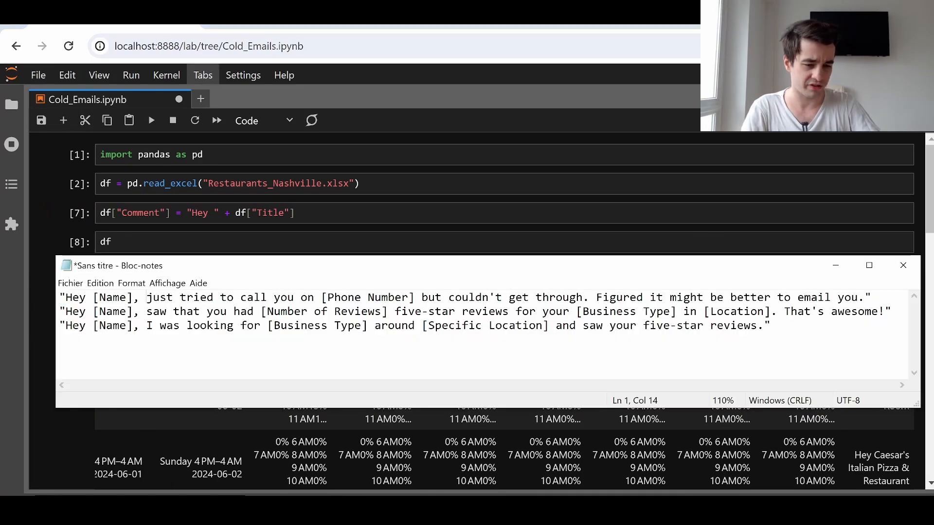
left_click(903, 265)
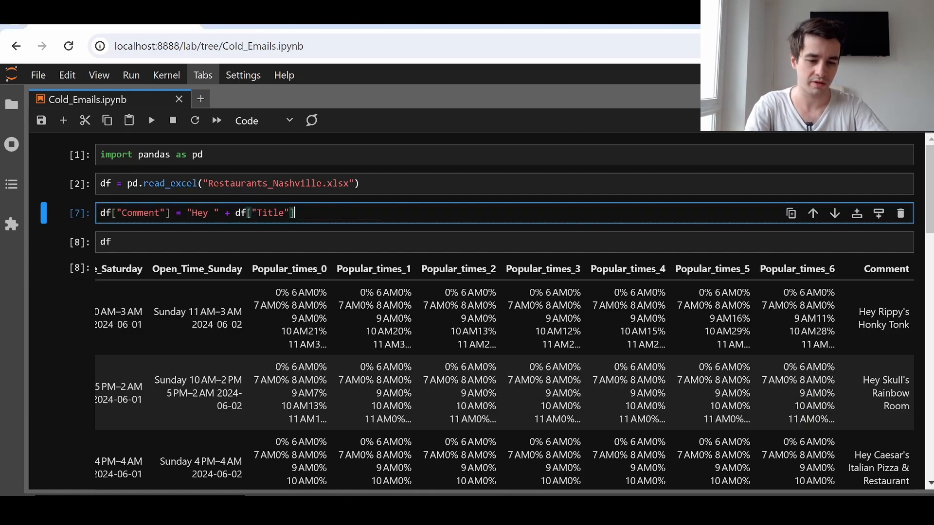
type("+ \"\\nJust tried to call you on")
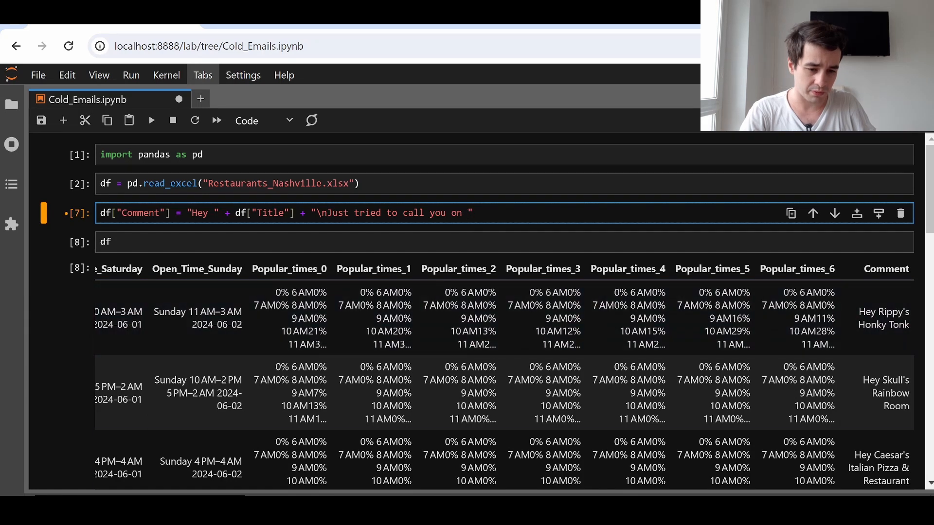
type("+")
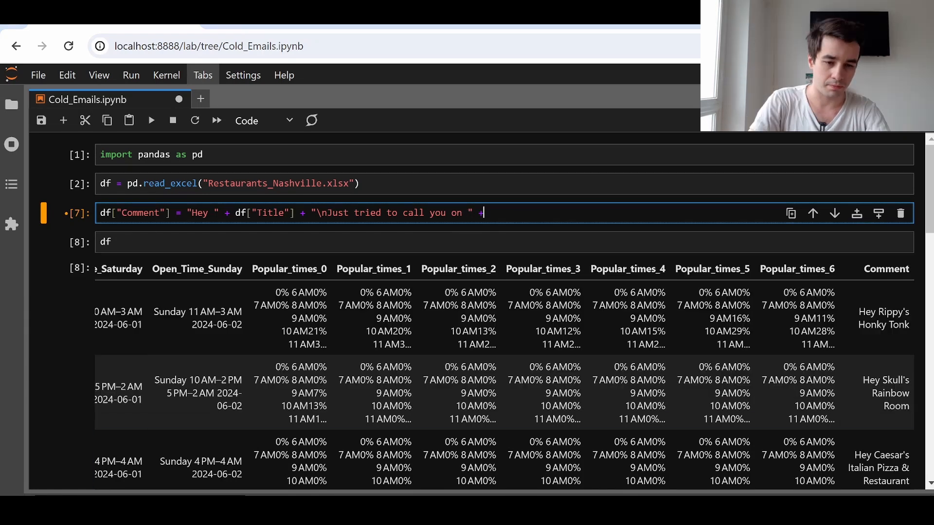
type("df[\"Phone\"")
left_click(504, 242)
type(".to_e")
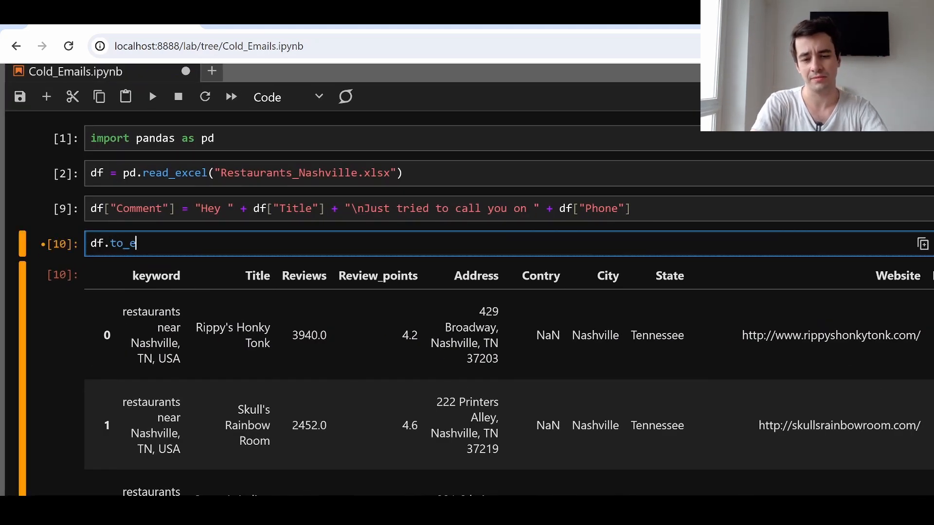
- Export the dataframe with df.to_excel("R_Nashville.xlsx") and return to the notebook
type("cs")
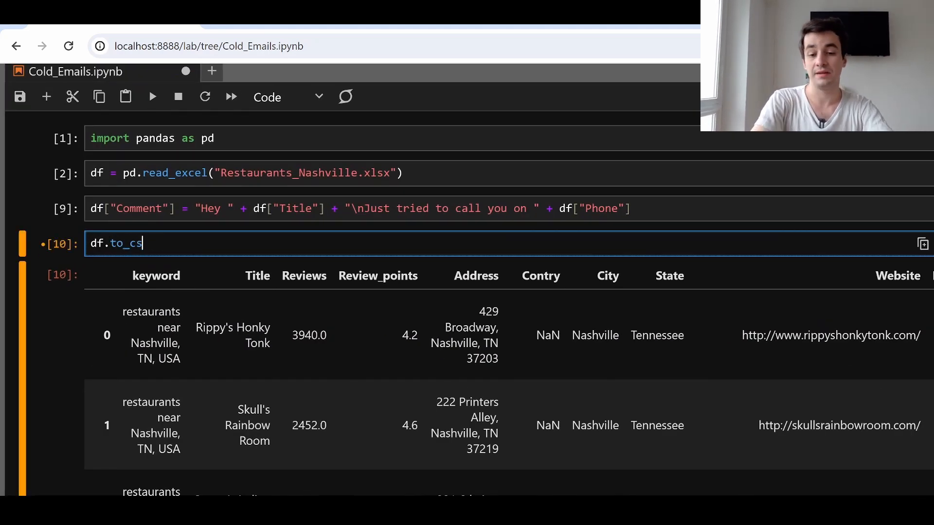
type("excel")
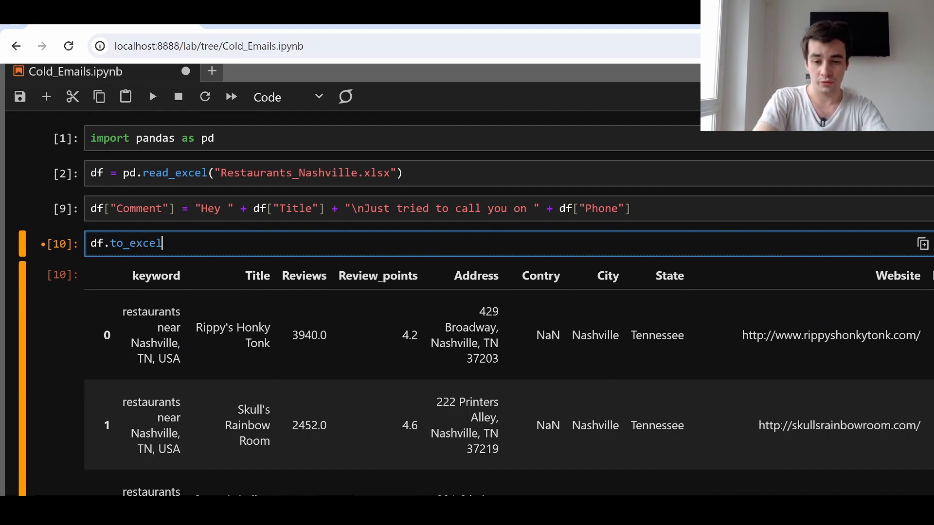
type("(\"")
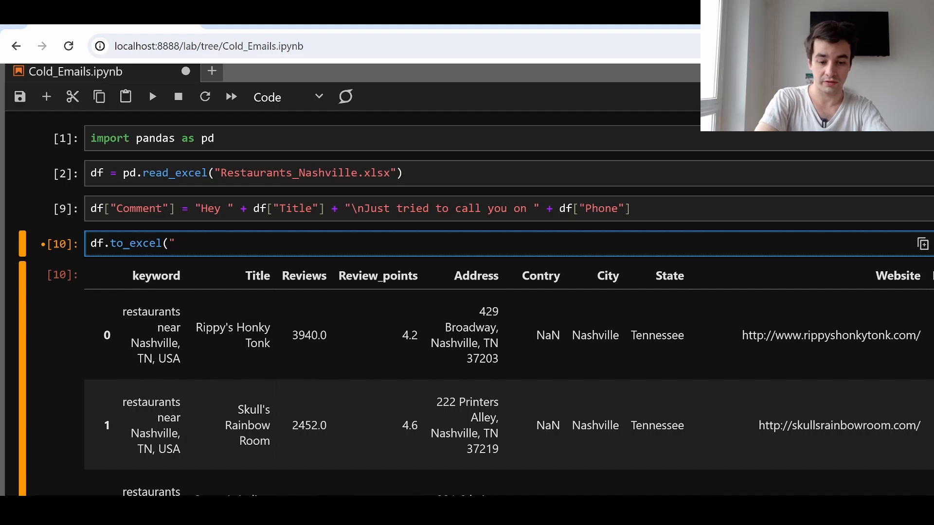
type("R_Nashv")
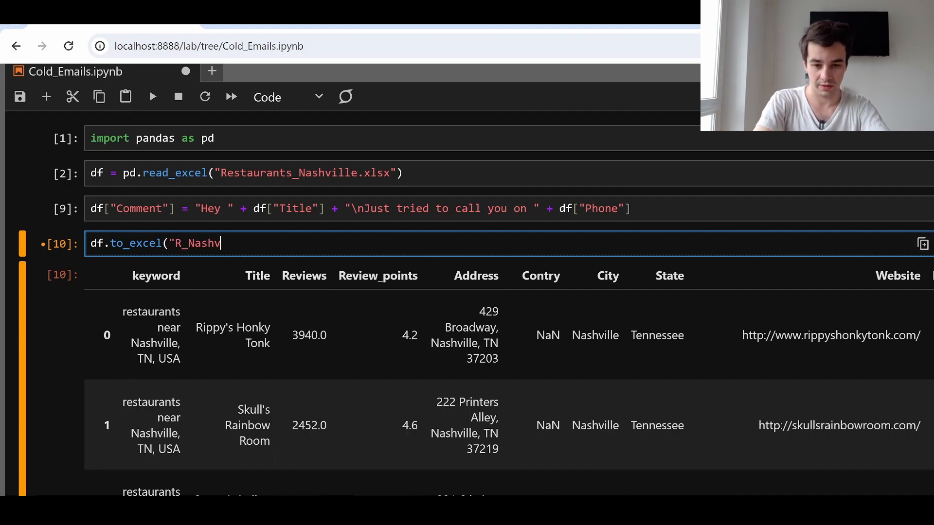
type("ille.xlsx")
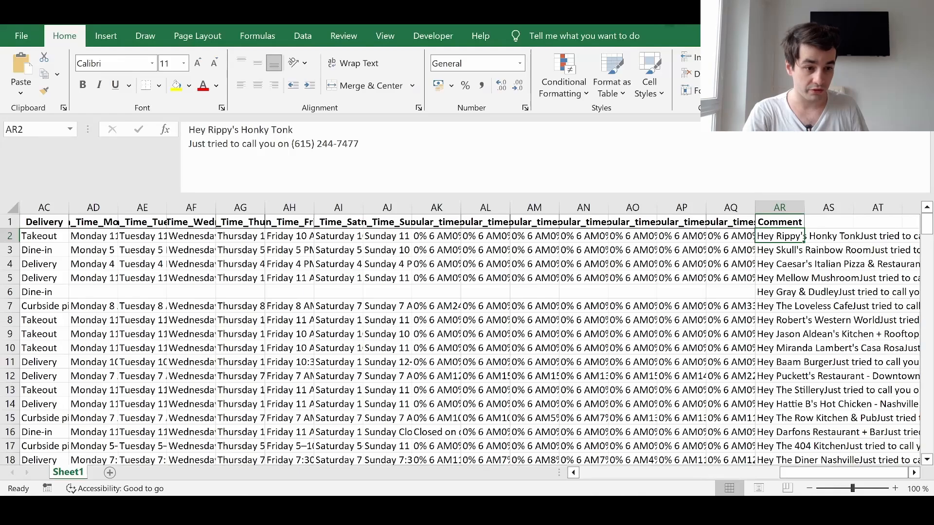
left_click(778, 334)
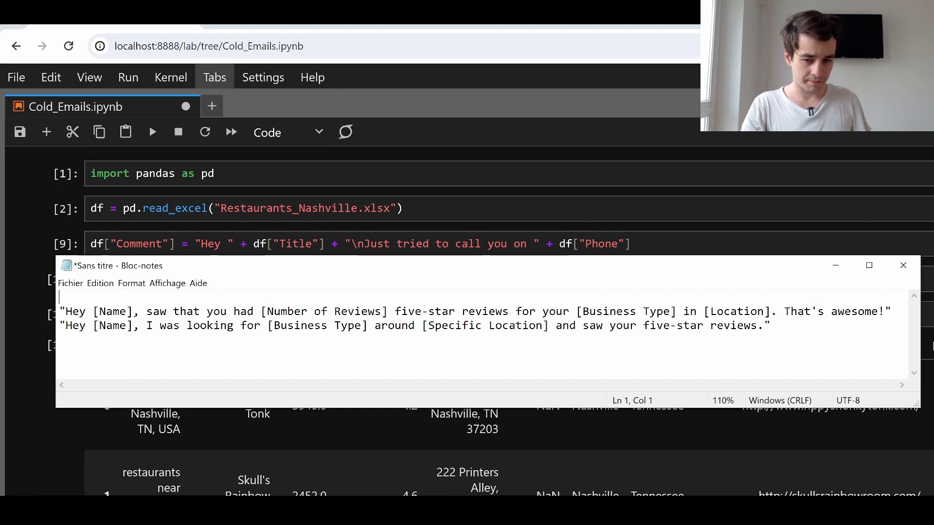
- Select the five-star reviews template in Notepad, then bring the notebook forward
left_click_drag(60, 311, 623, 310)
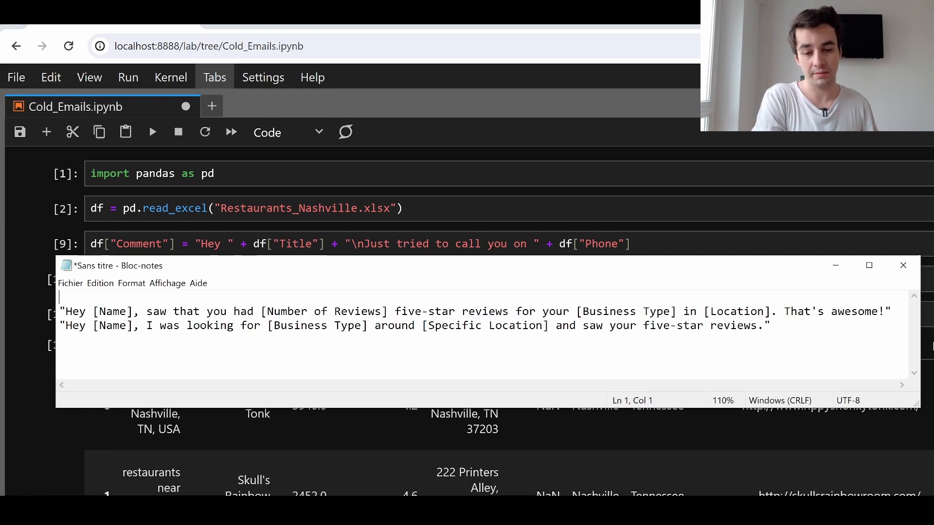
left_click_drag(146, 311, 435, 311)
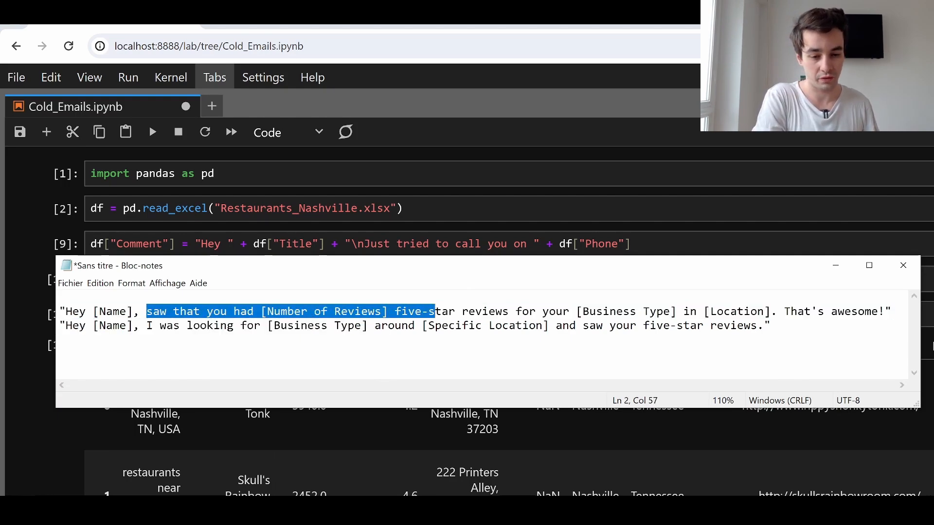
left_click_drag(435, 310, 623, 310)
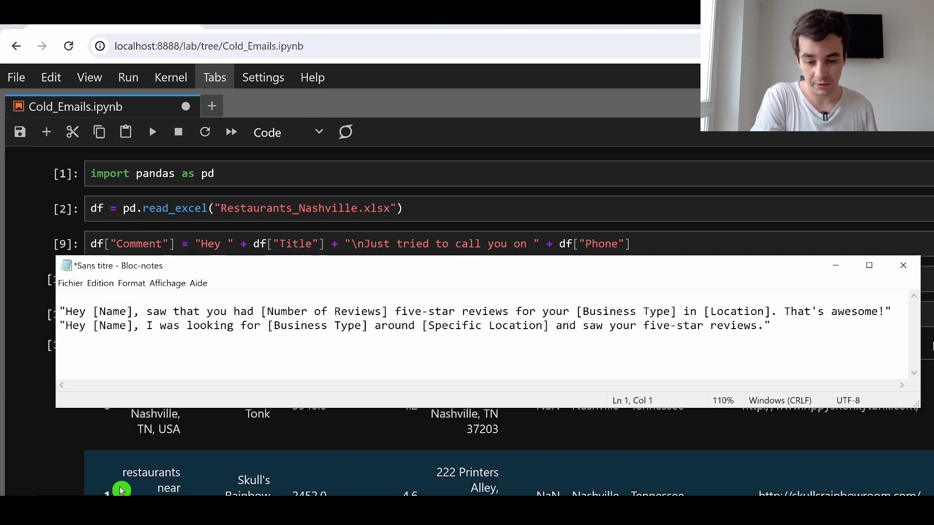
left_click(903, 265)
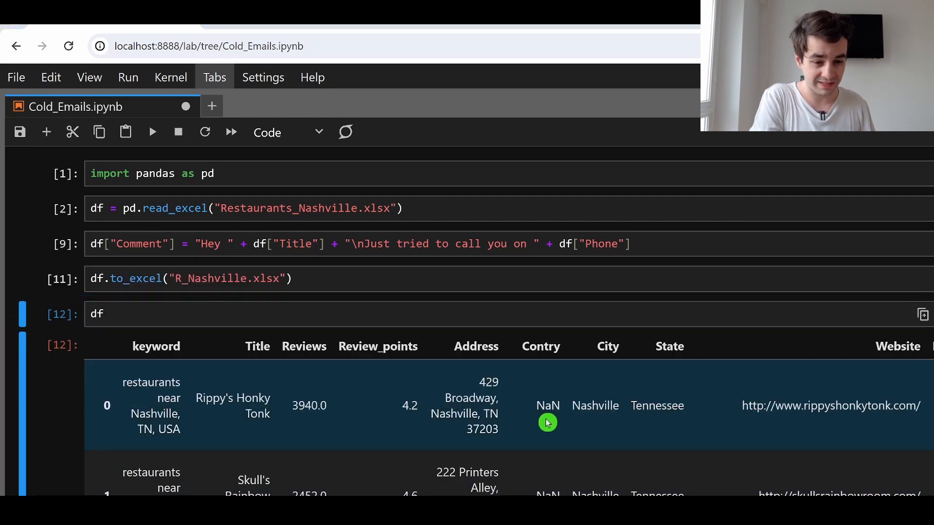
- Try df.to_columns.tolist, which raises an AttributeError, then move to the empty cell below
scroll("down", 3)
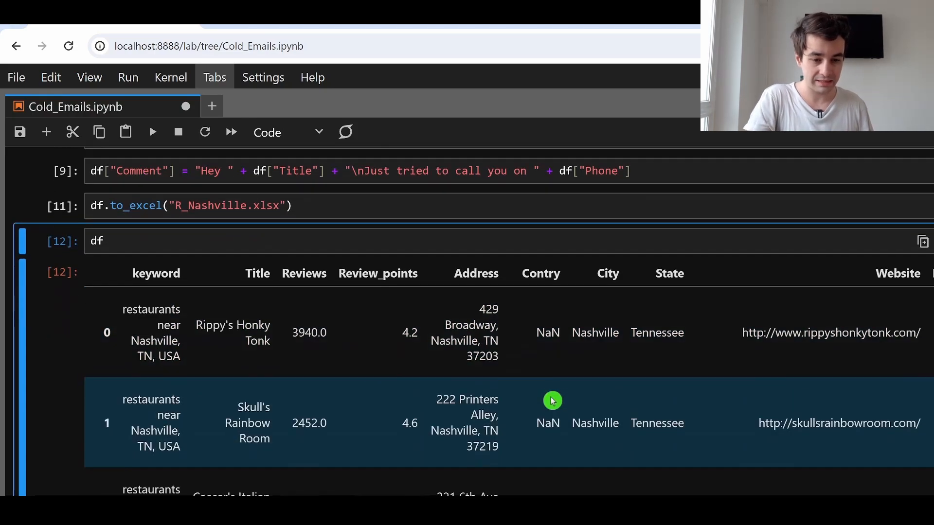
scroll("right", 3)
type(".")
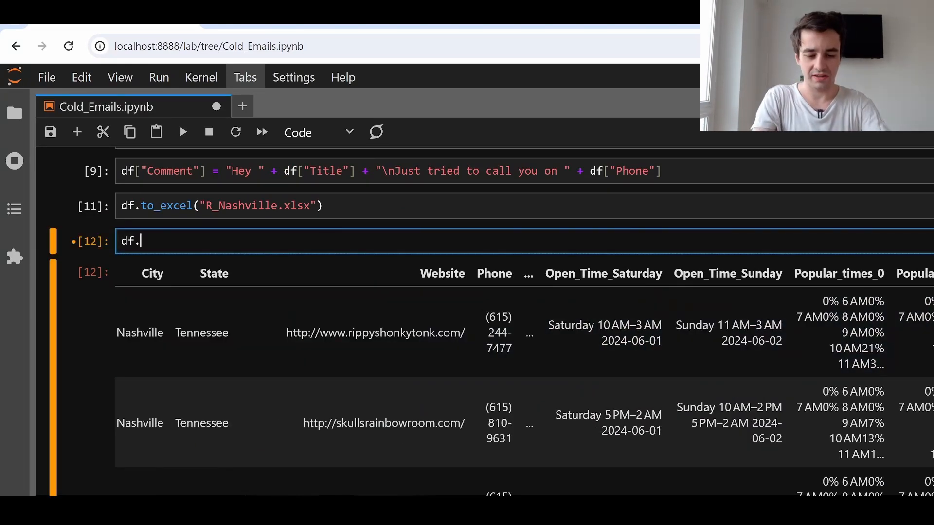
type("to_")
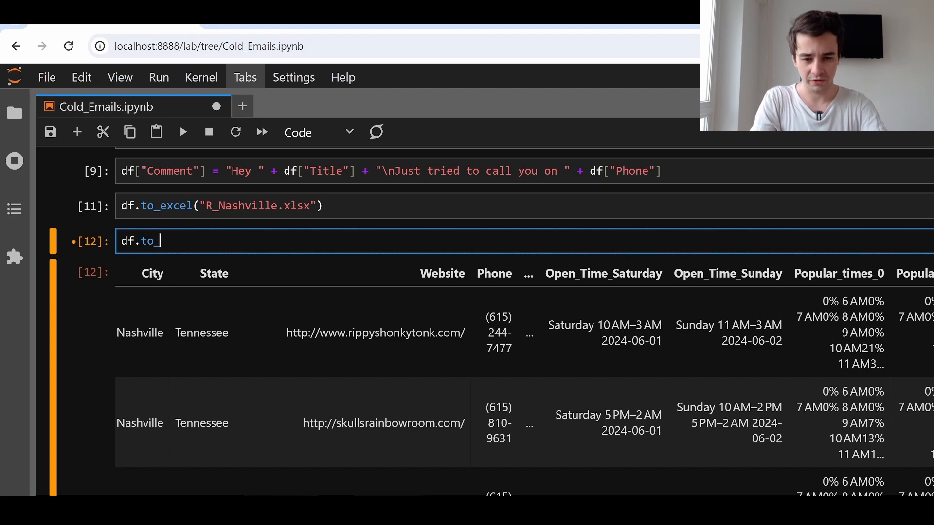
type("columns.tolist")
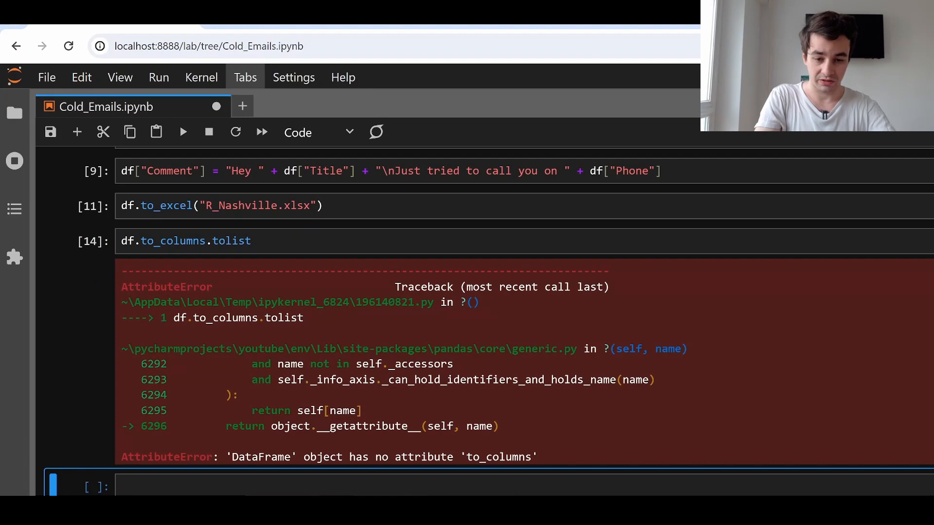
left_click(155, 241)
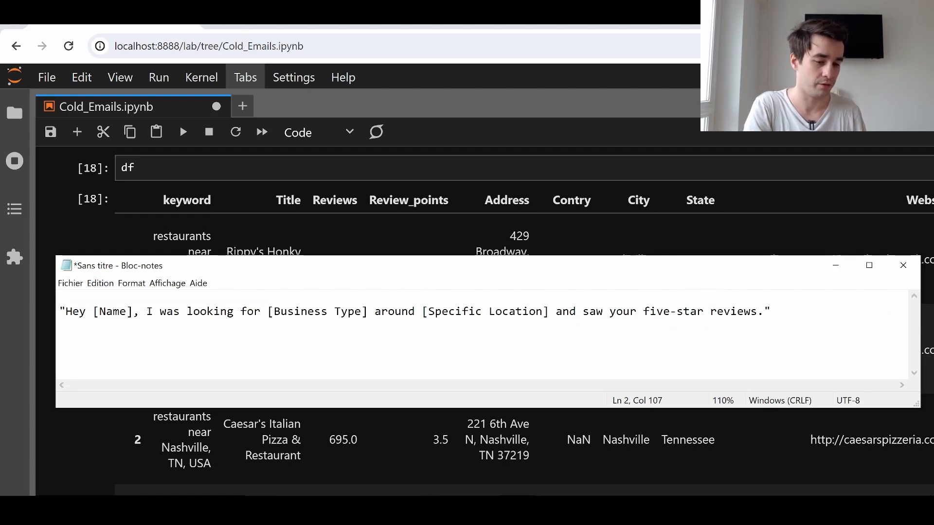
- Bring the notebook forward and reposition a new cell above the R_Nashville.xlsx export
double_click(300, 311)
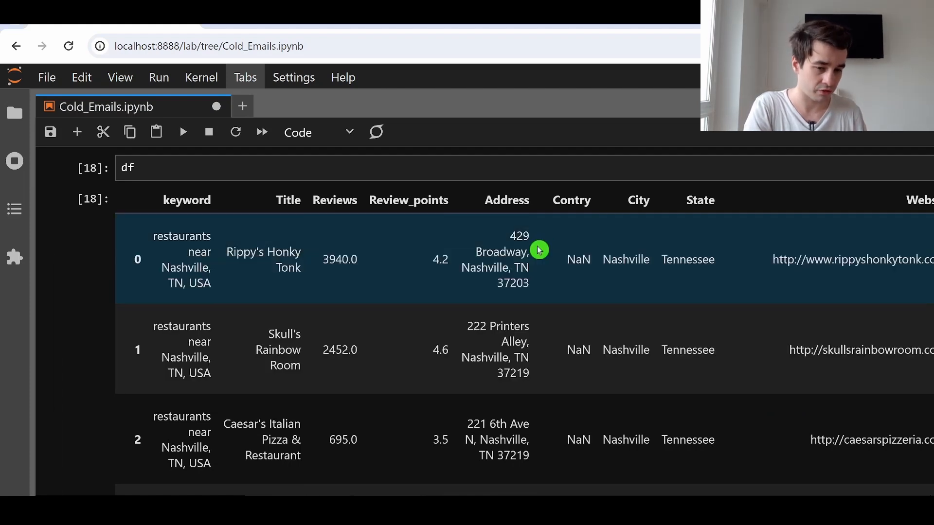
left_click_drag(520, 235, 520, 252)
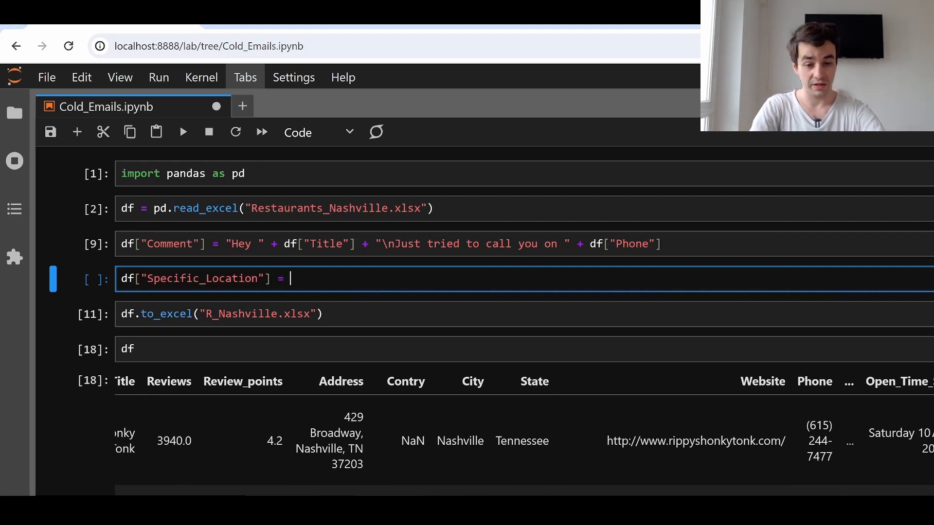
- Write df["Address"].str.split(",").str.get(0) to fill Specific_Location with the address's first part
type("df")
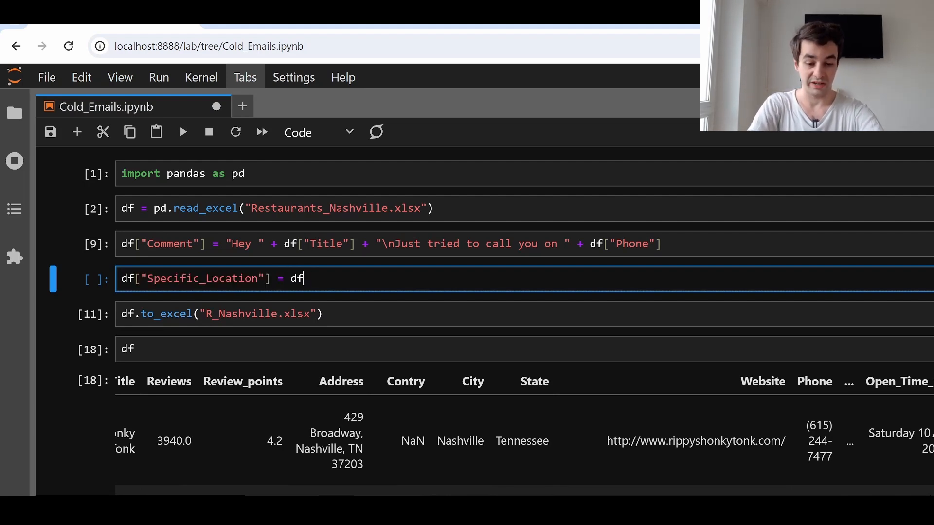
type("[\"Address\"]")
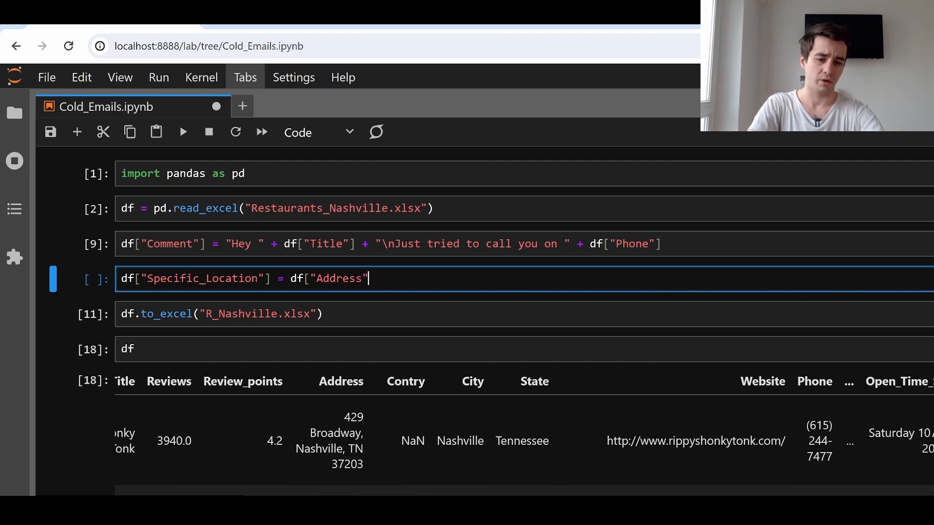
type(".str")
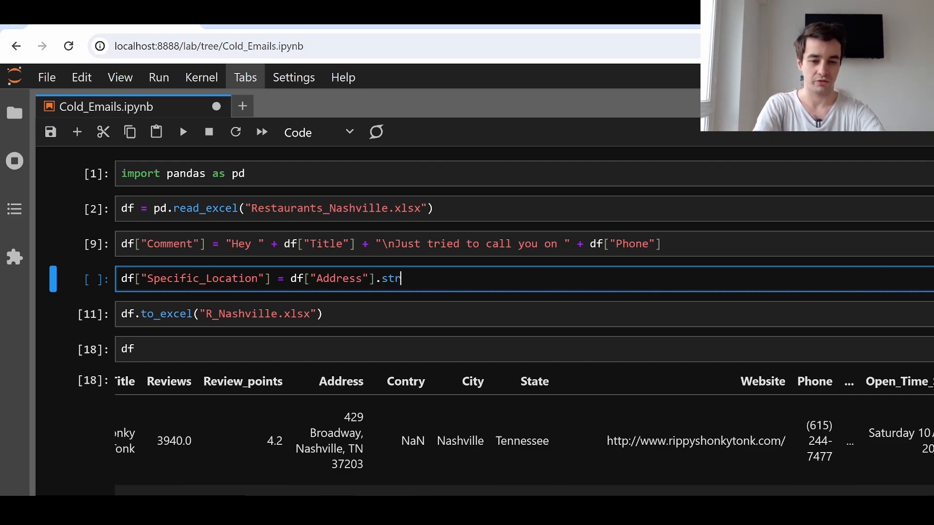
type(".split(\"")
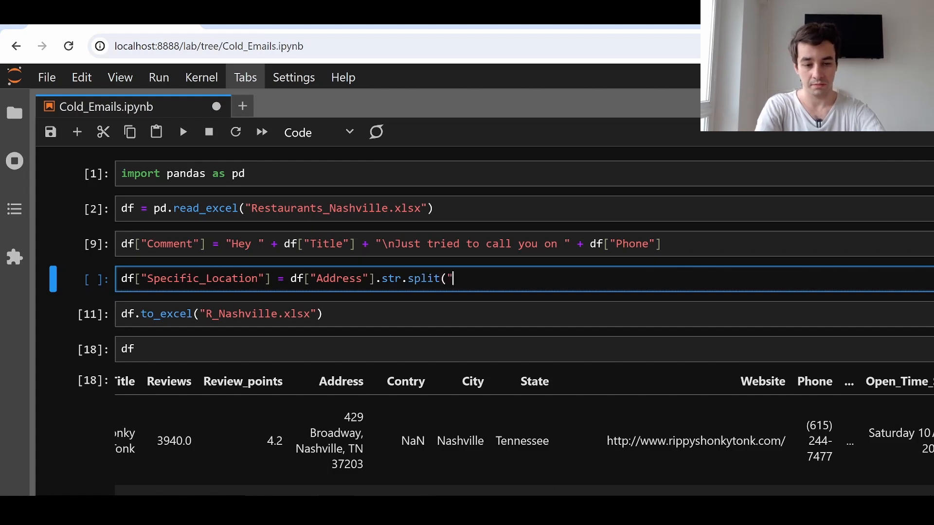
type(",")
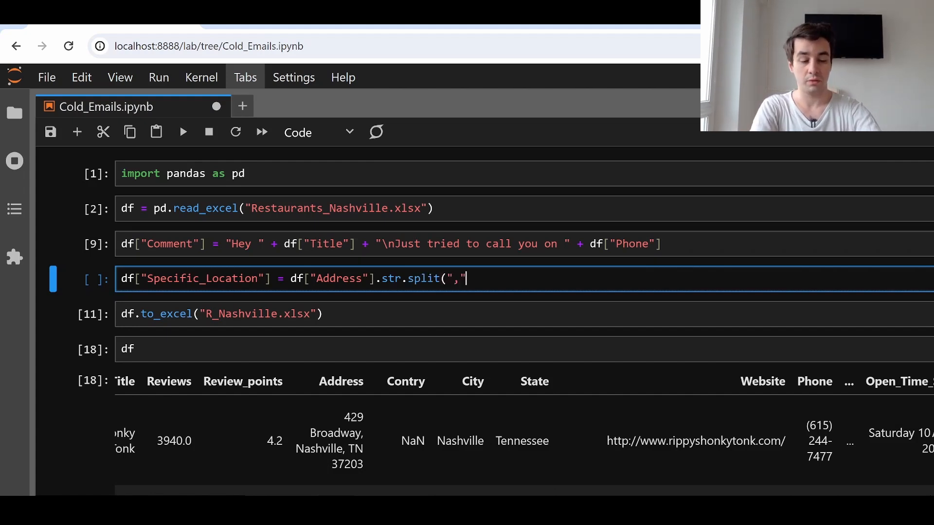
type(").")
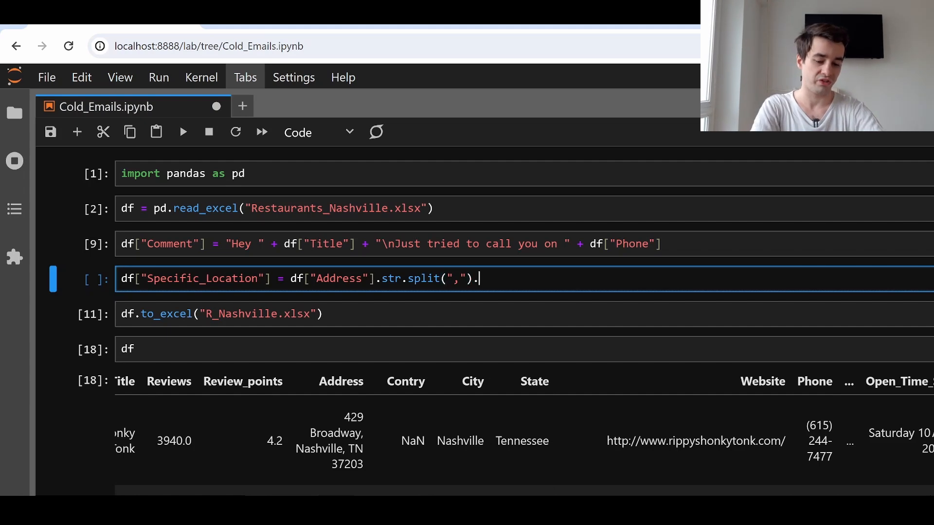
type("str.get")
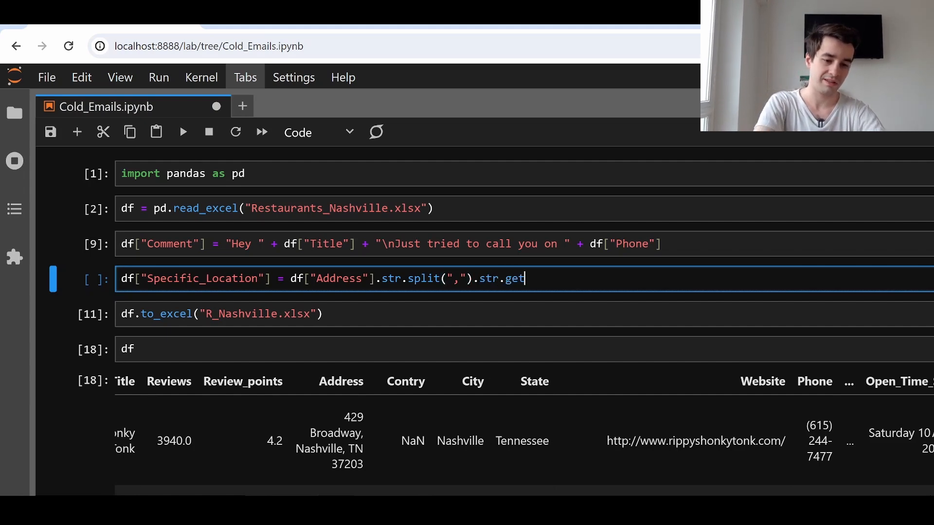
type("(0)")
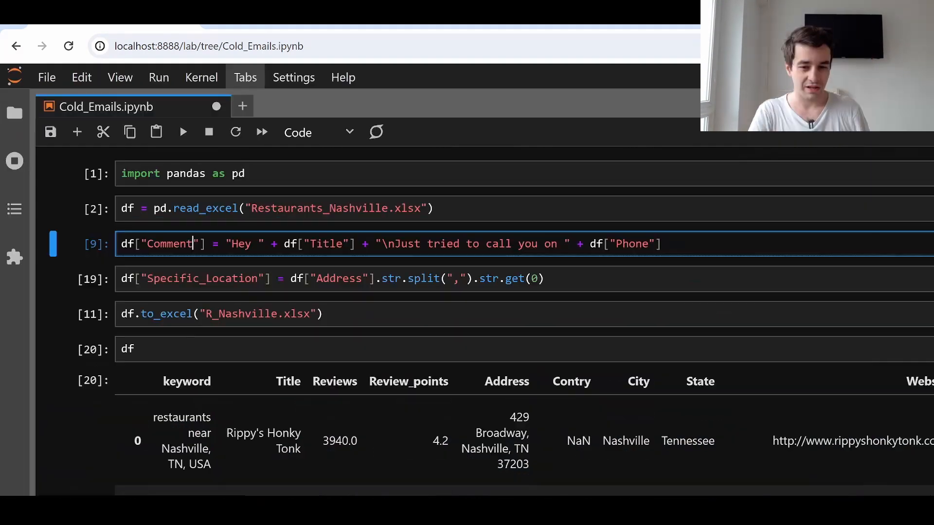
- Change Comment to "I was looking for " + Category + " around" + Specific_Location
double_click(169, 244)
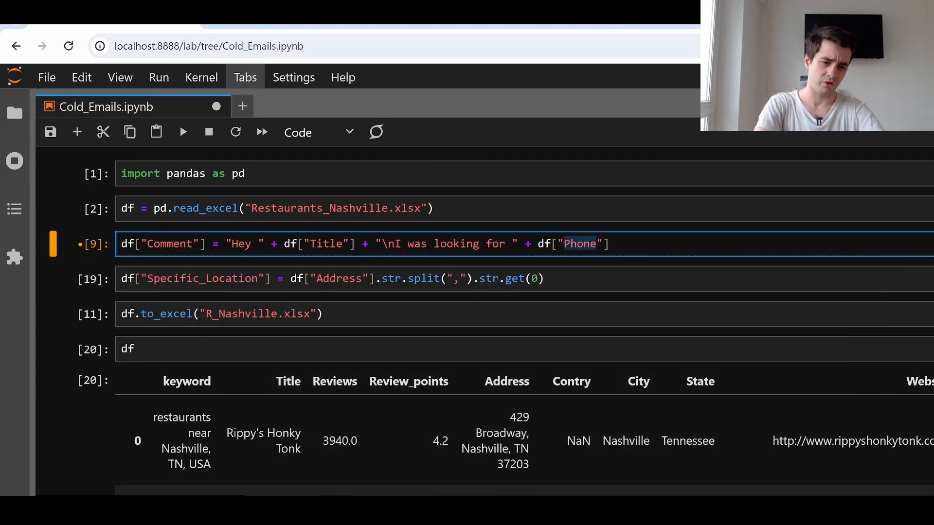
type("Category")
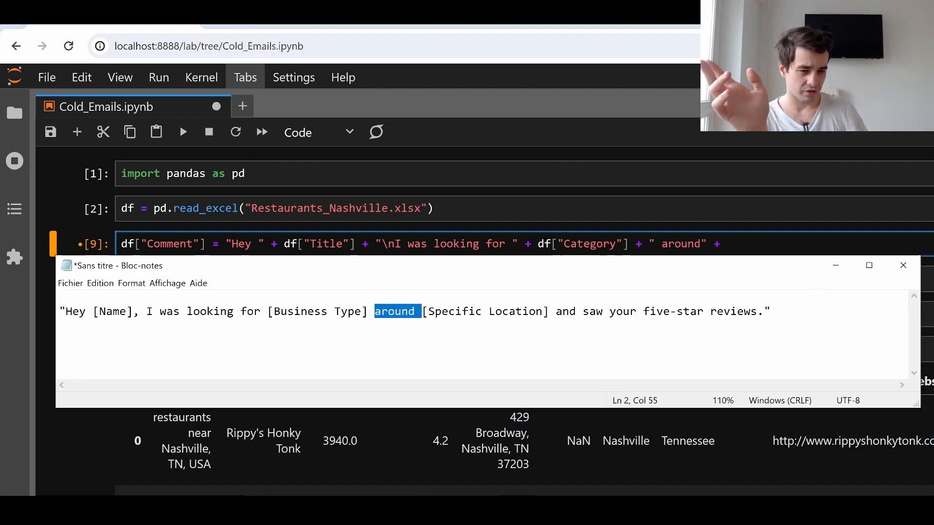
type("df[\"Spec")
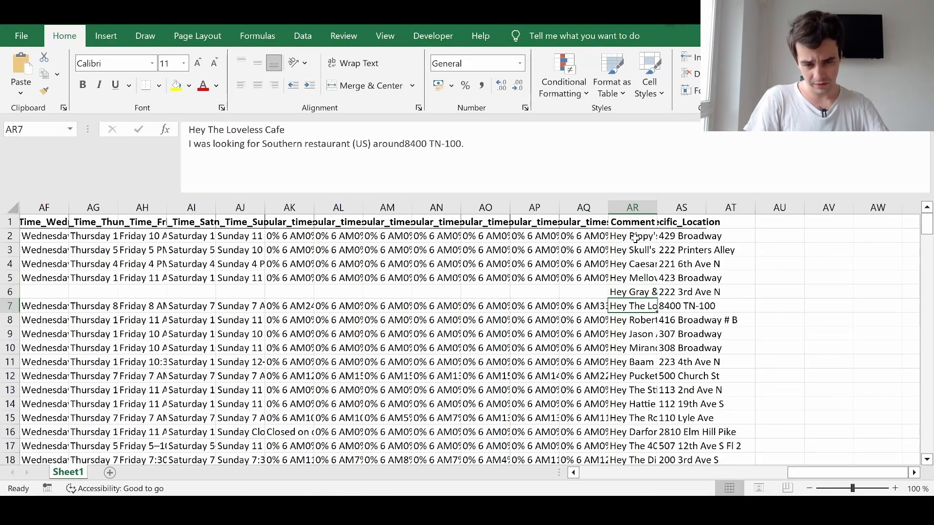
- Review a generated comment in column AR of the exported spreadsheet
left_click(632, 446)
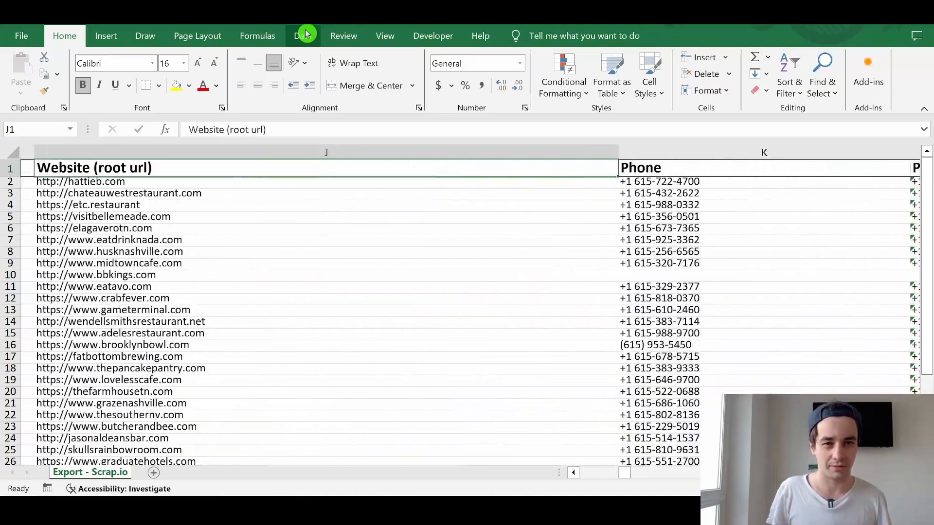
- Scroll the Scrap.io homepage to the 'Ready to take off?' free 7-day trial offer
scroll("right", 3)
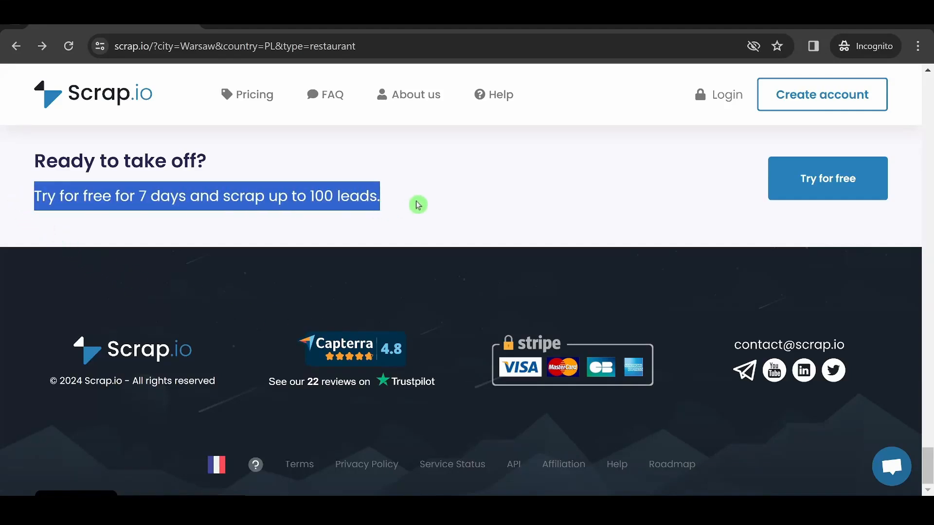
mouse_move(827, 178)
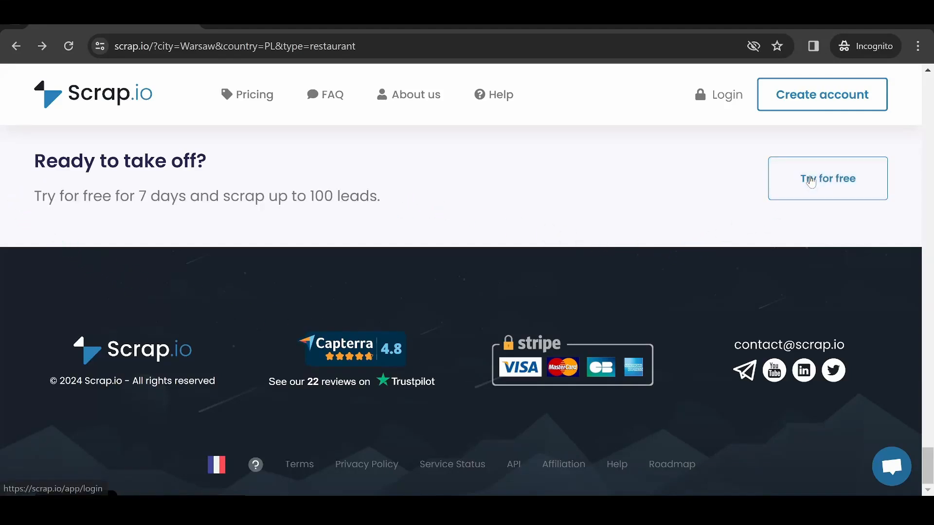
- Start the Scrap.io free trial sign-up with 'Try for free'
left_click(827, 178)
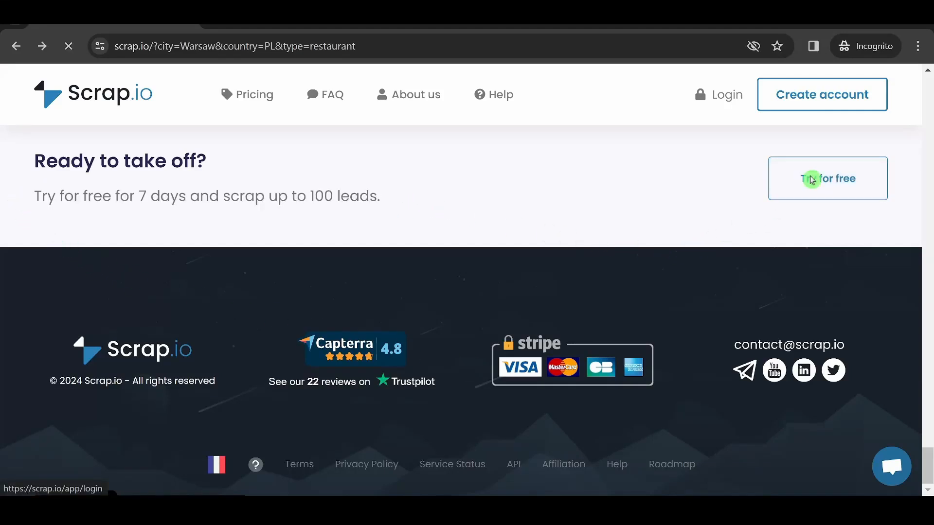
left_click(828, 178)
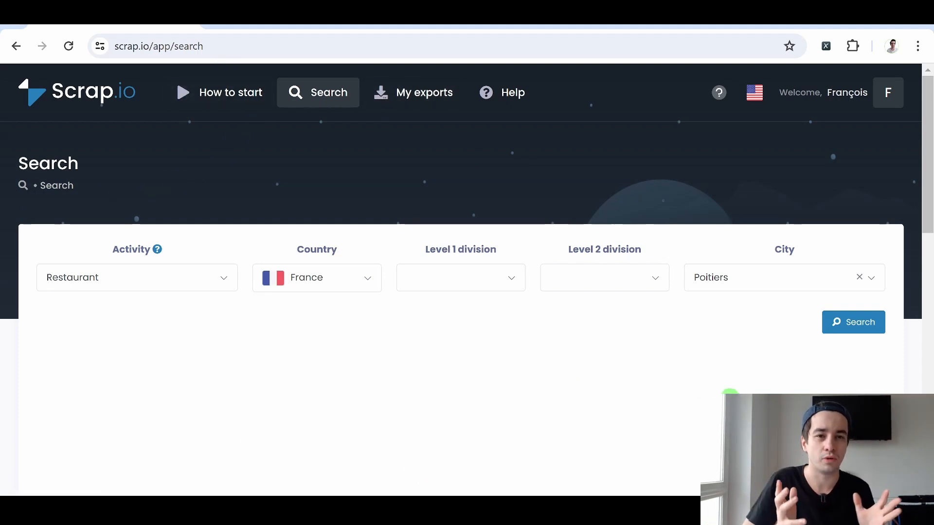
mouse_move(409, 252)
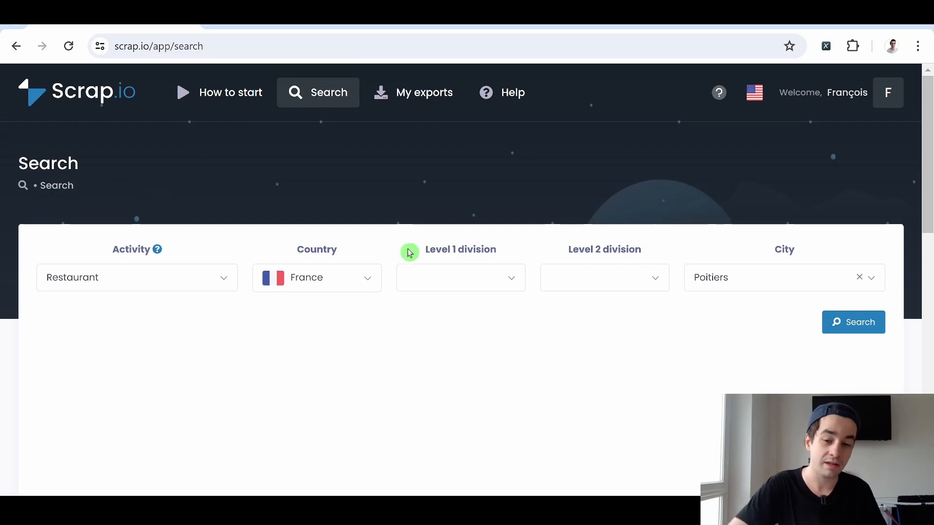
mouse_move(202, 282)
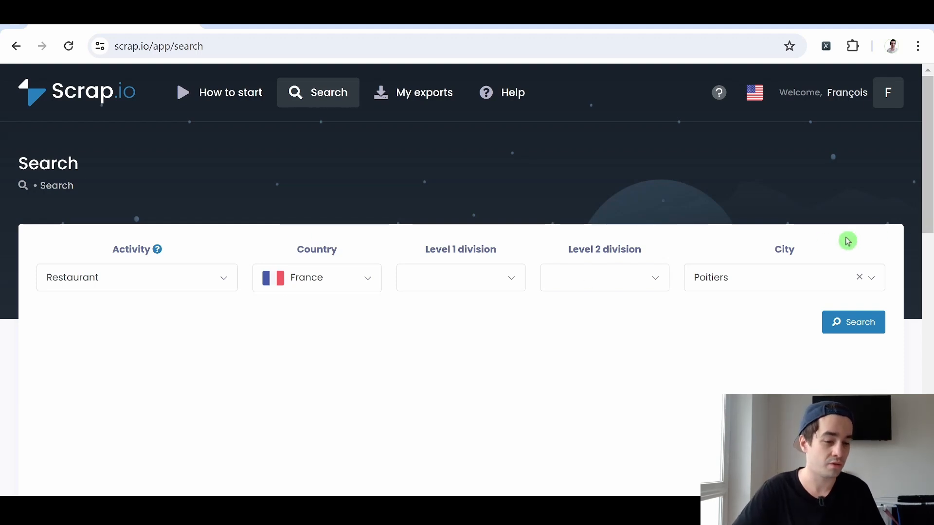
mouse_move(289, 223)
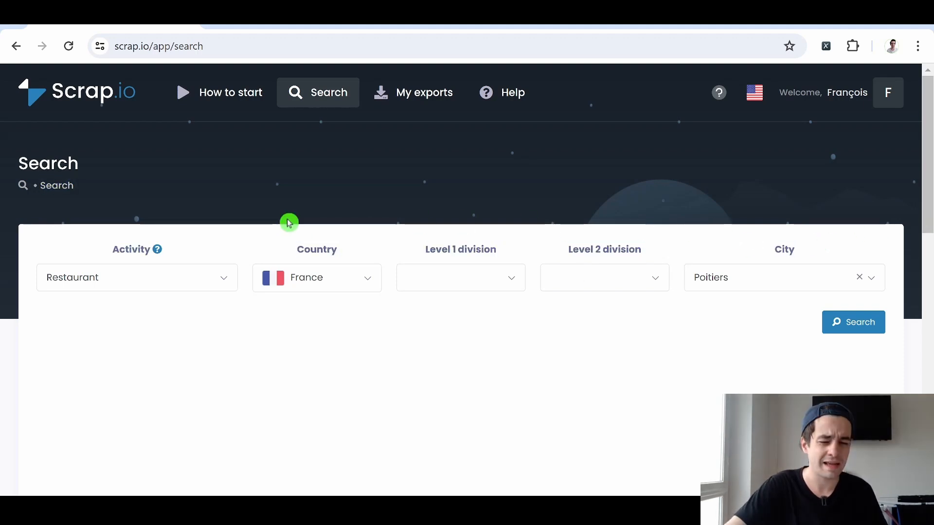
mouse_move(220, 233)
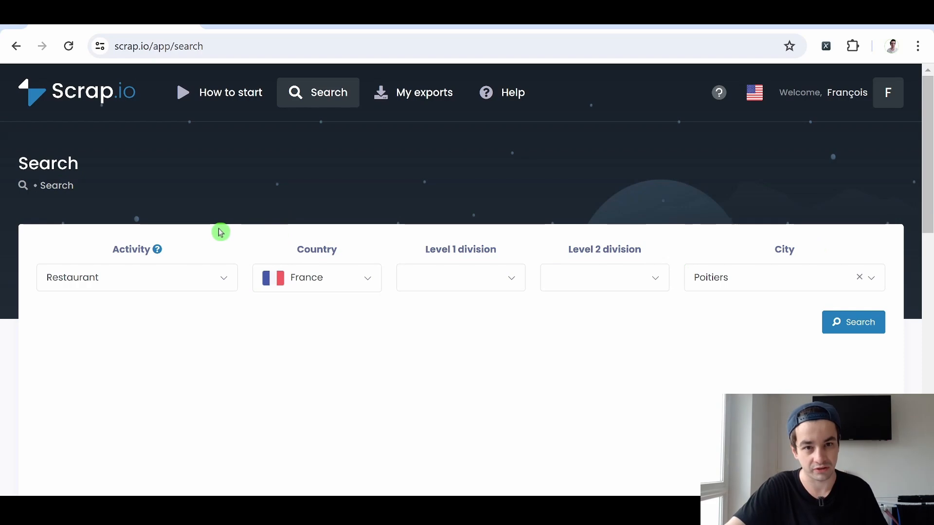
- Switch the country to United States (via 'uni') and search Nashville restaurants
left_click(136, 278)
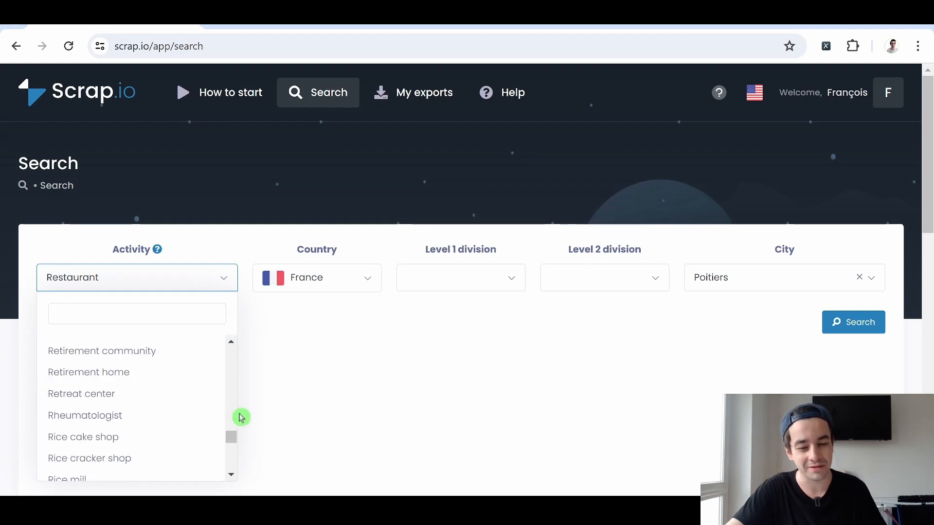
left_click_drag(232, 417, 231, 366)
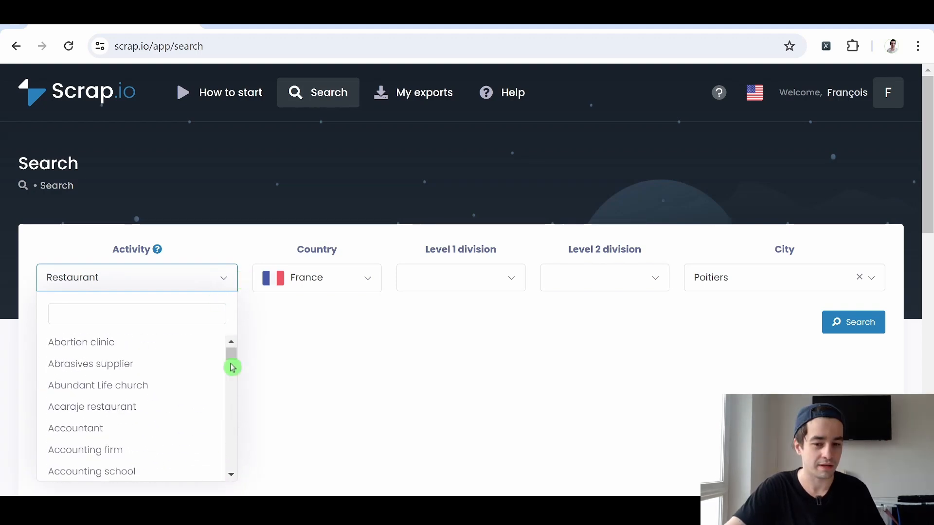
scroll("down", 3)
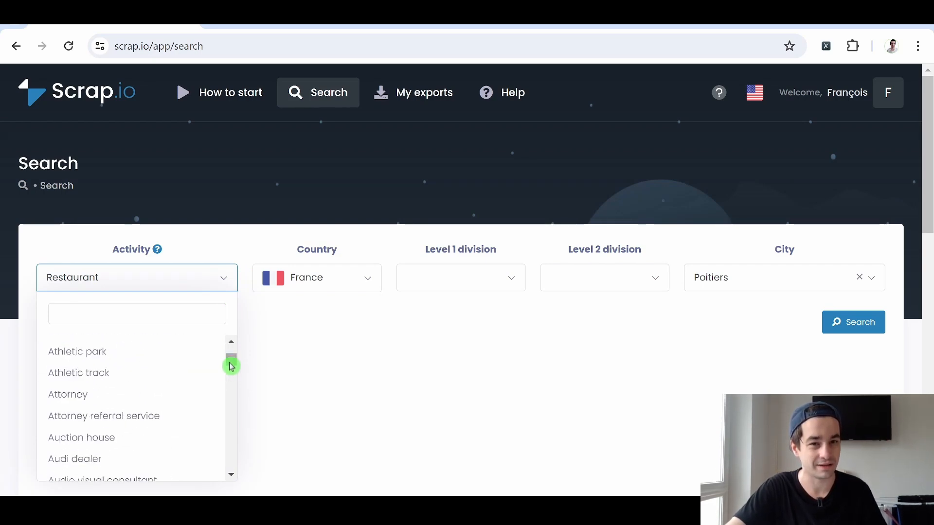
scroll("down", 3)
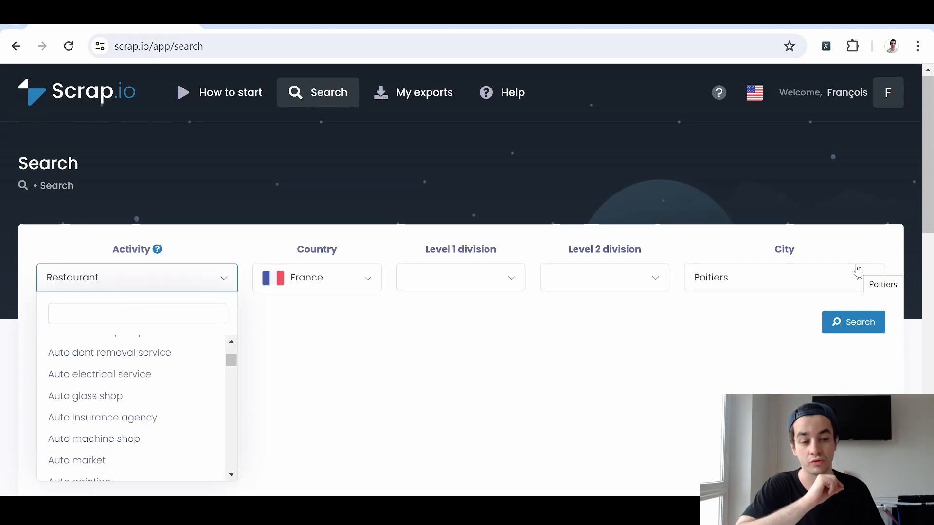
left_click(317, 278)
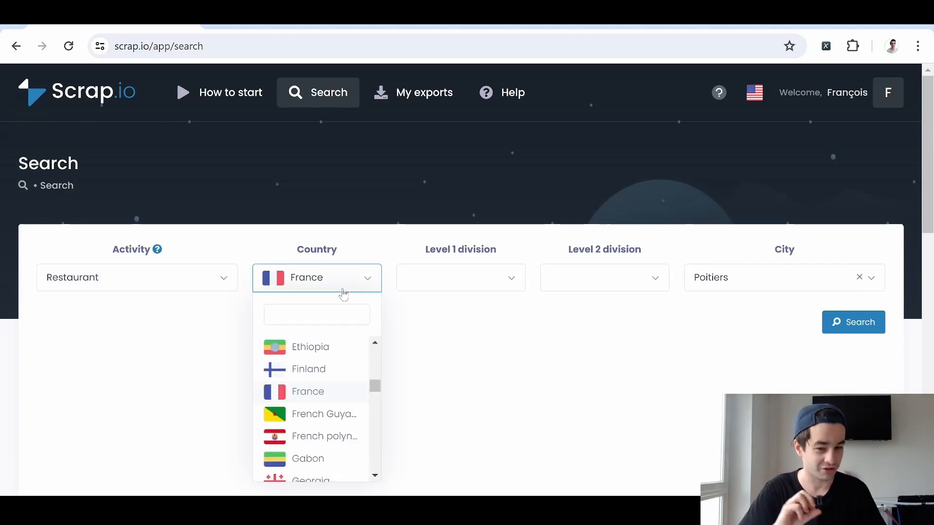
type("uni")
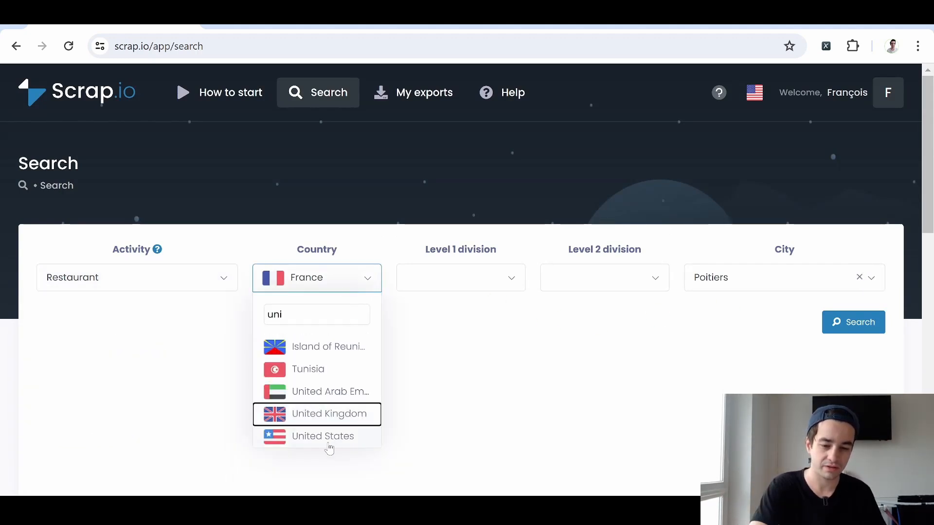
left_click(324, 436)
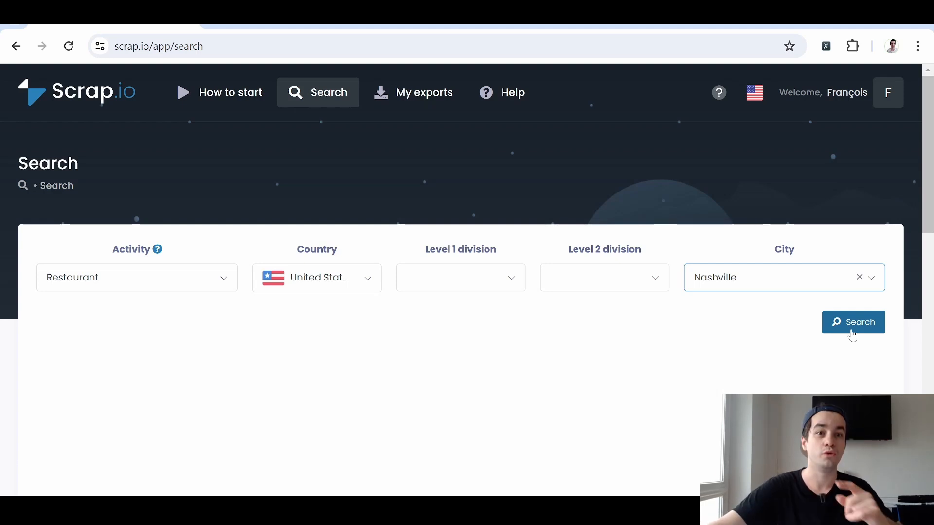
left_click(853, 323)
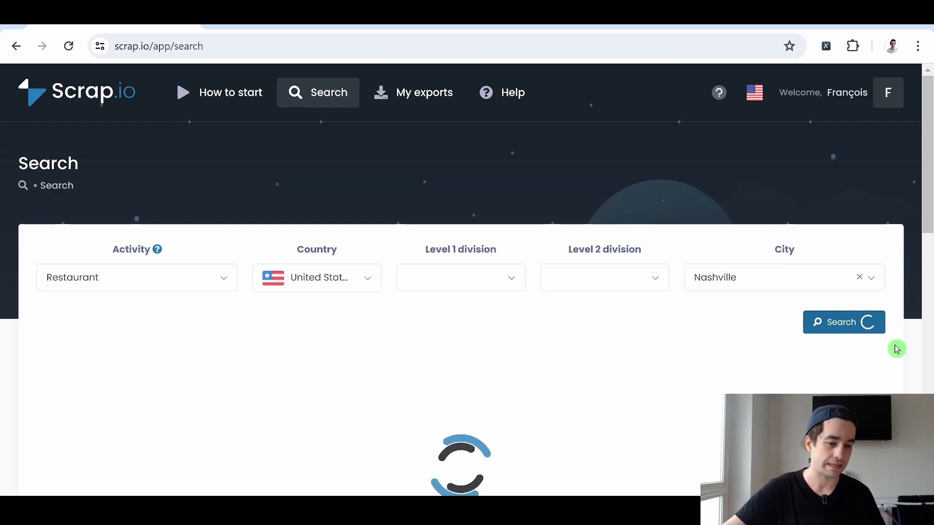
- Load the ~1,604 Nashville results, briefly checking the county and state division options
left_click(844, 322)
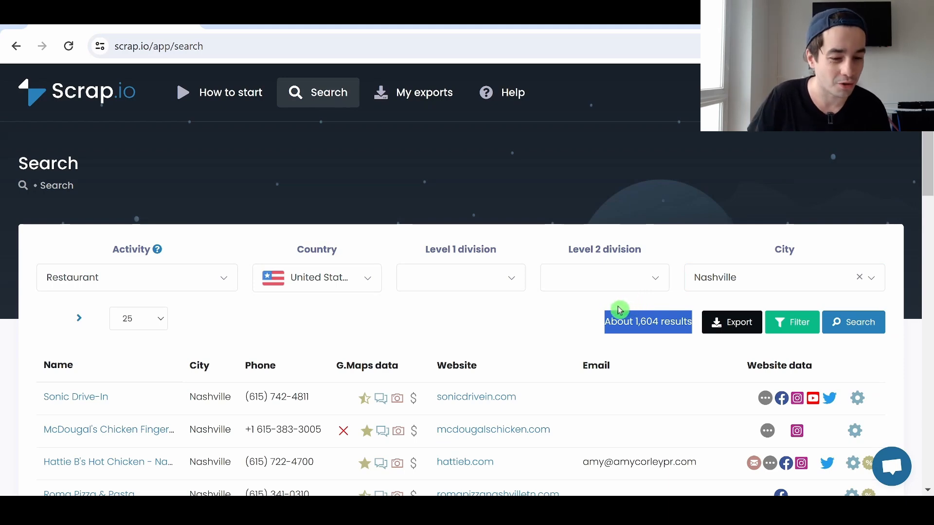
mouse_move(509, 324)
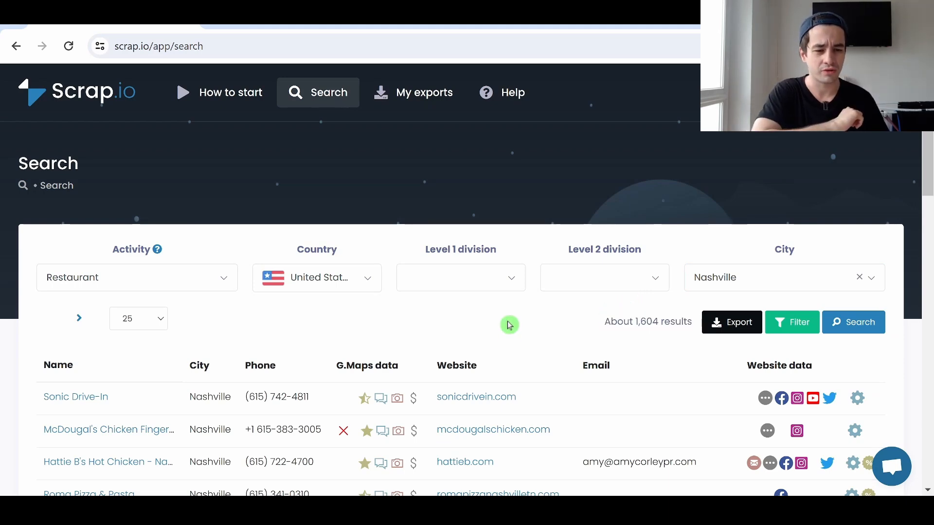
left_click(603, 277)
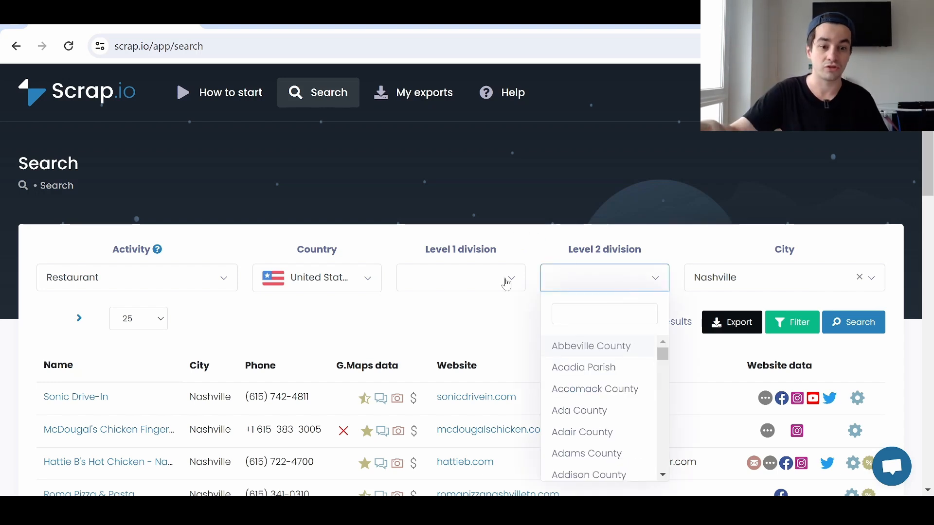
left_click(461, 278)
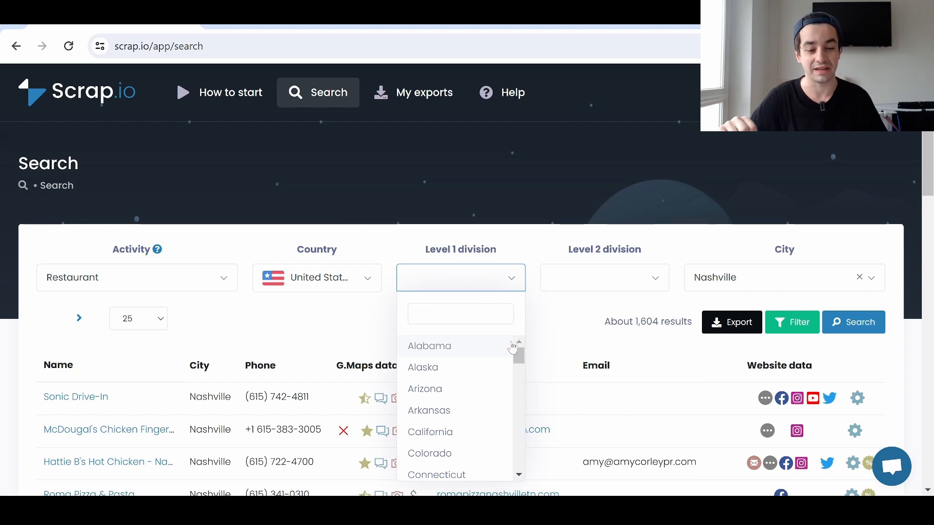
left_click(342, 317)
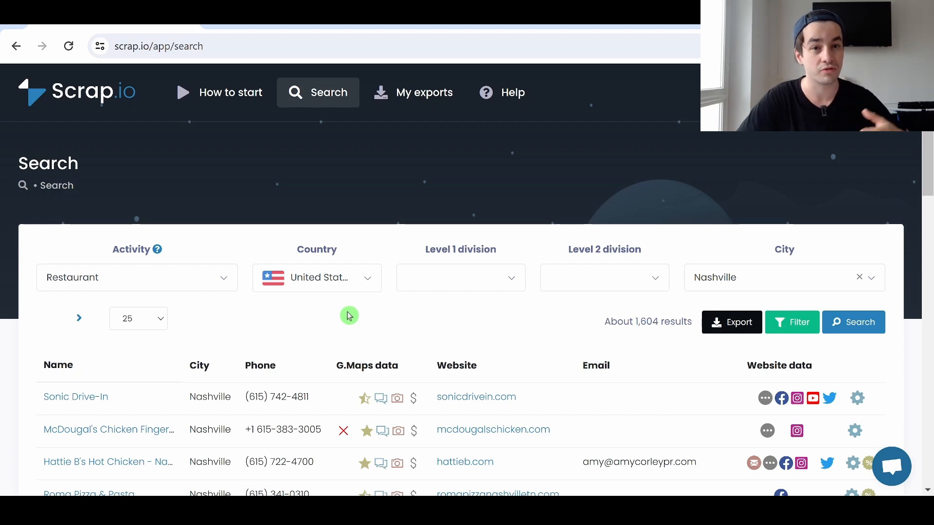
scroll("down", 3)
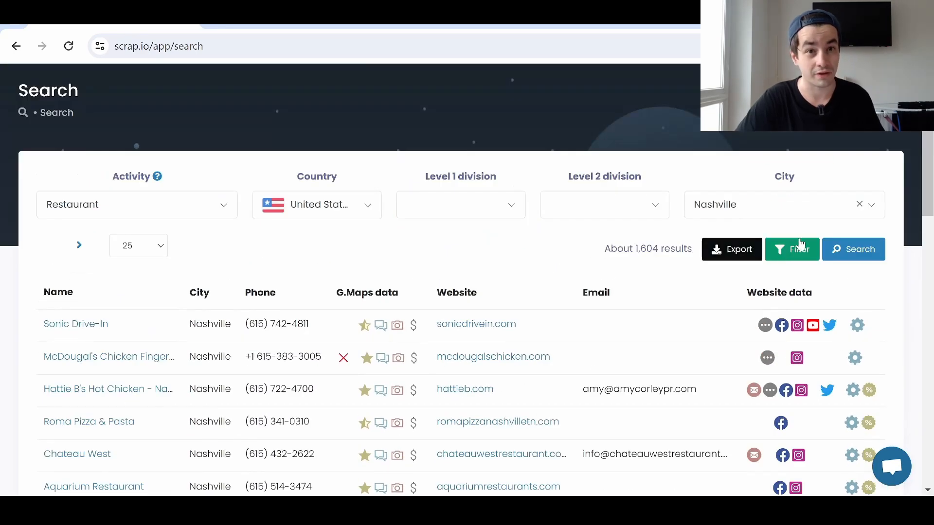
- Apply an Email 'Present' filter, leaving about 492 restaurant results
left_click(792, 249)
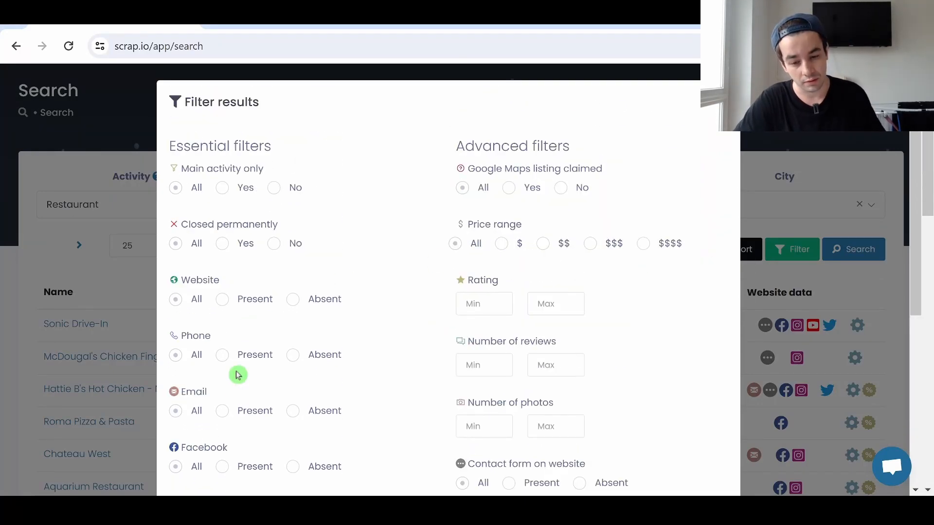
left_click(222, 411)
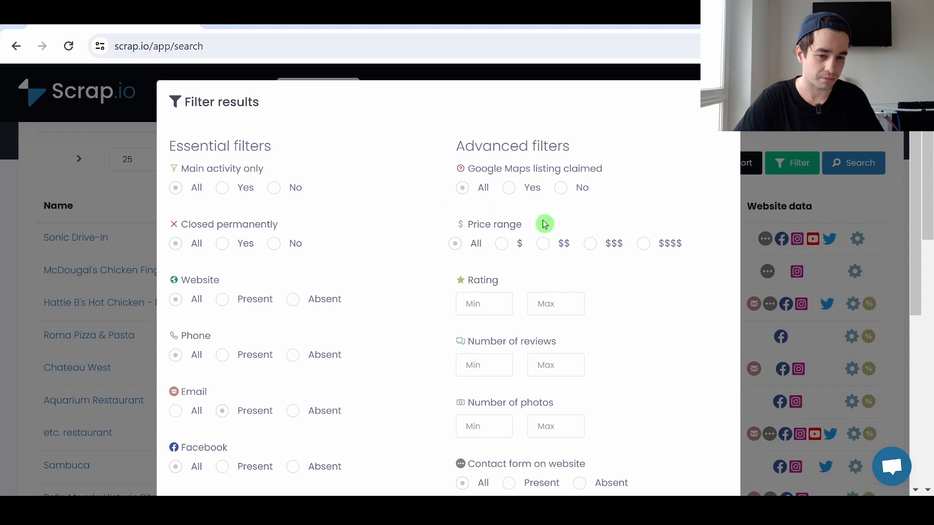
mouse_move(527, 334)
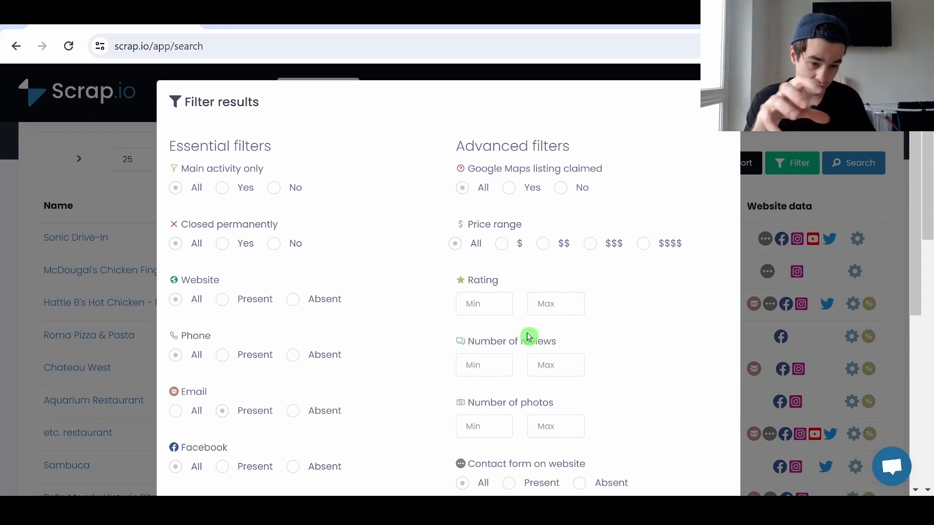
scroll("down", 3)
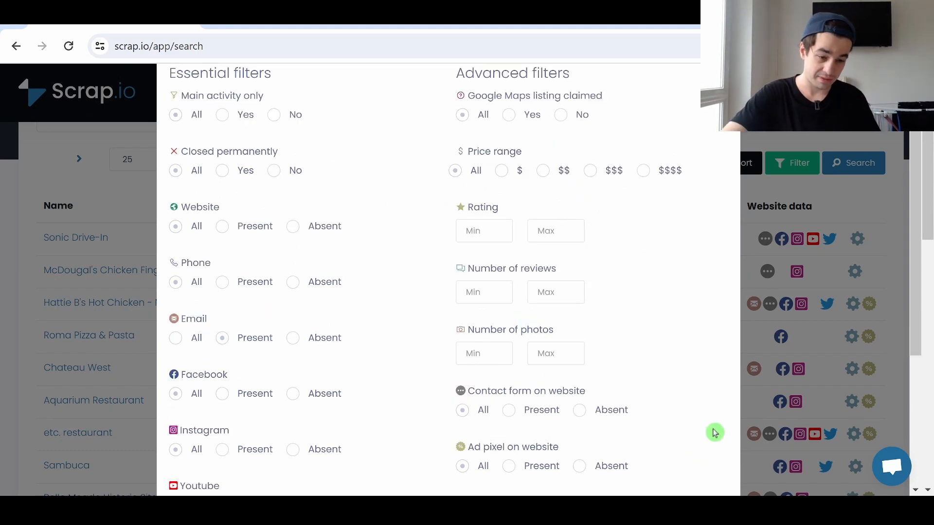
mouse_move(703, 342)
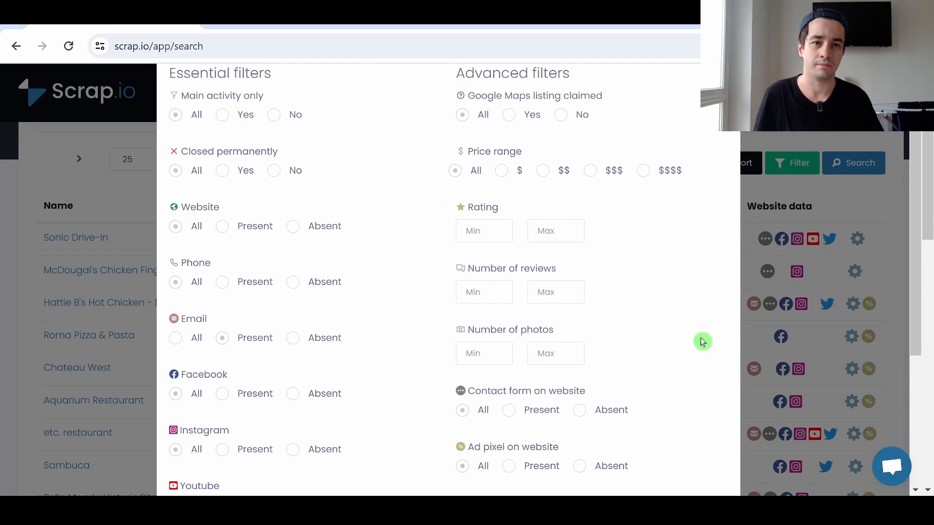
left_click(853, 163)
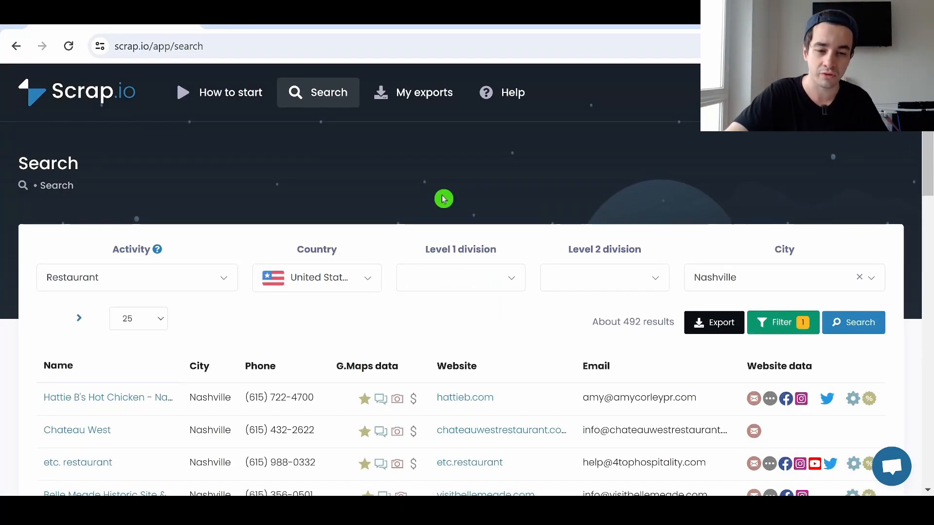
- Set up the results export with an exported lines limit of 30
left_click(713, 322)
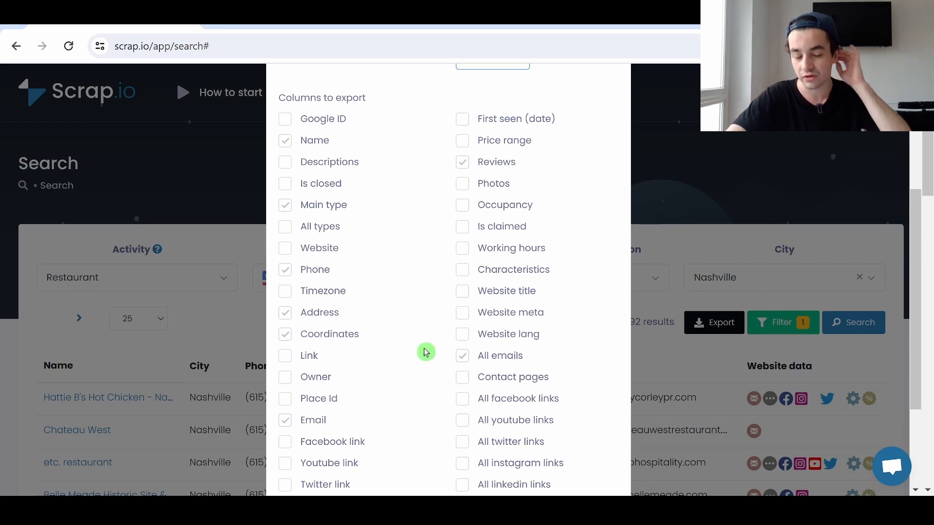
mouse_move(443, 318)
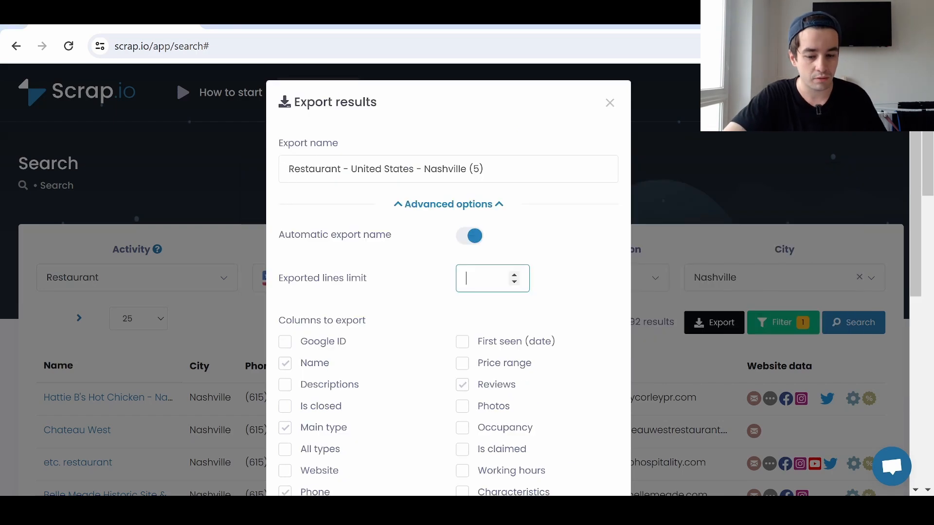
type("30")
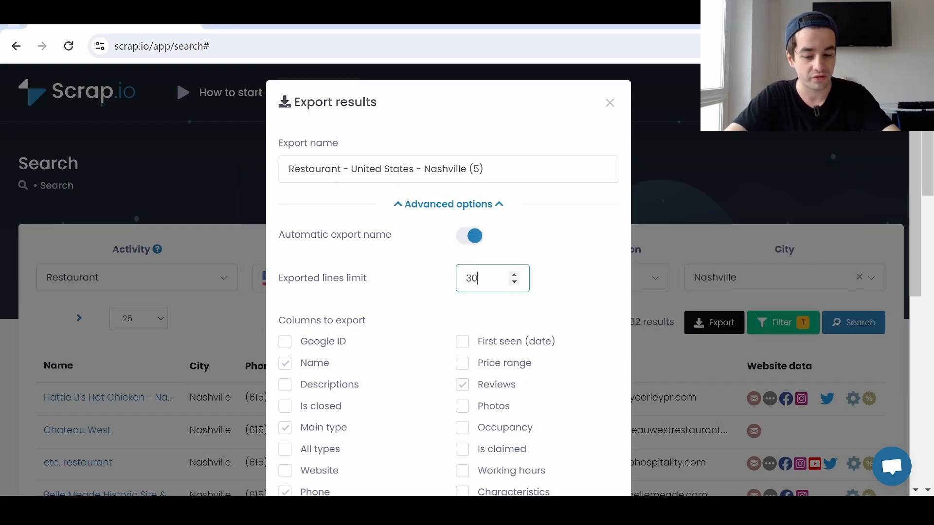
mouse_move(568, 226)
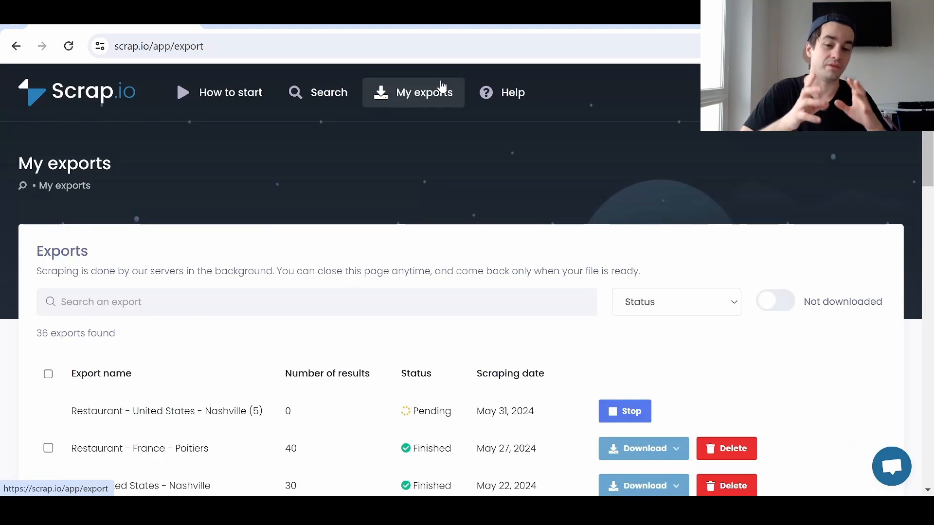
- Scroll the My exports list to the finished Nashville (5) export with 30 results
scroll("down", 3)
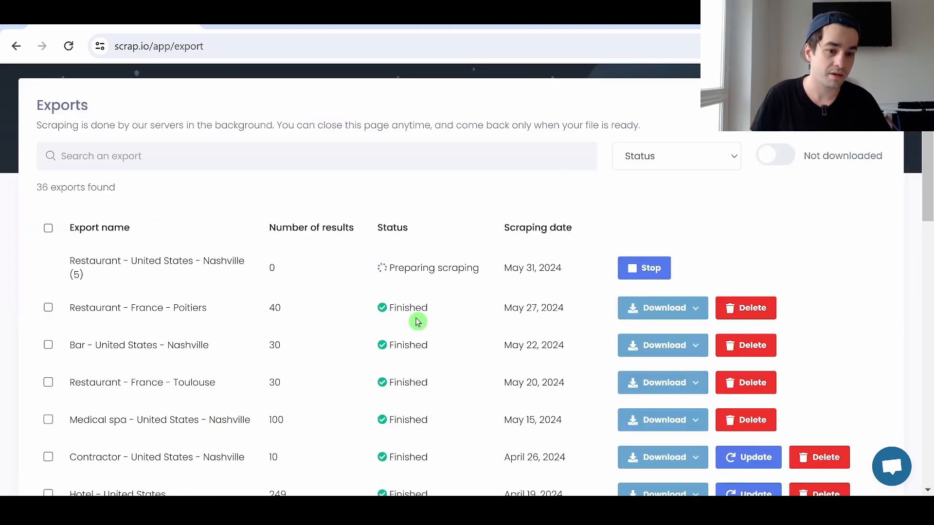
scroll("down", 3)
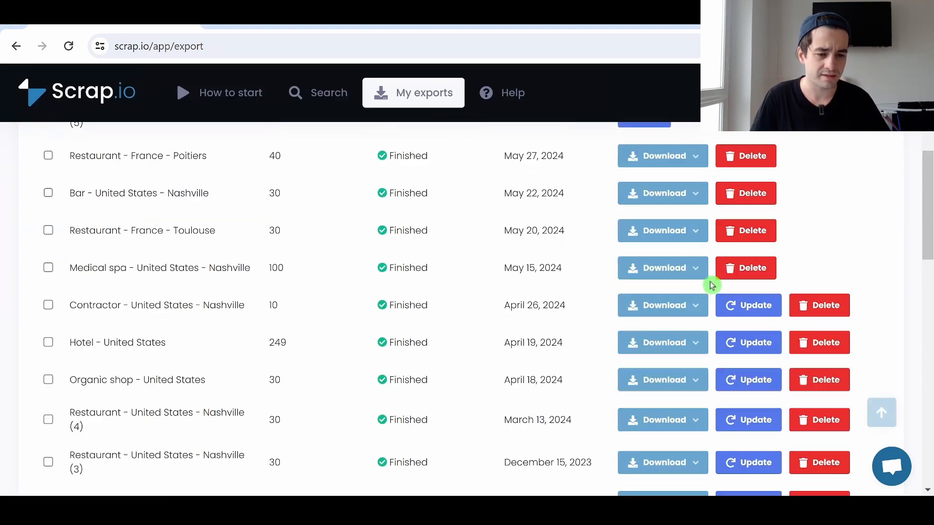
scroll("down", 3)
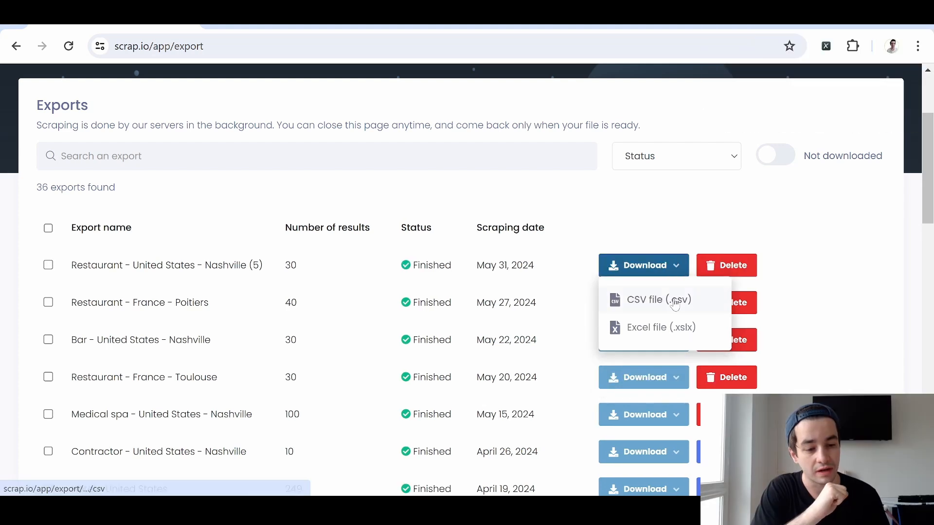
- Download the export as CSV, enable editing in Excel, and scroll across its columns
left_click(657, 300)
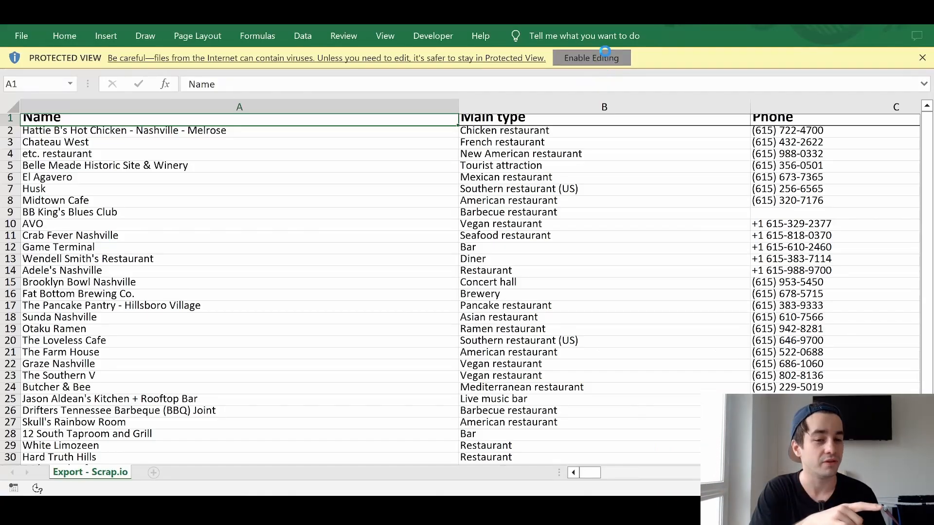
left_click(590, 58)
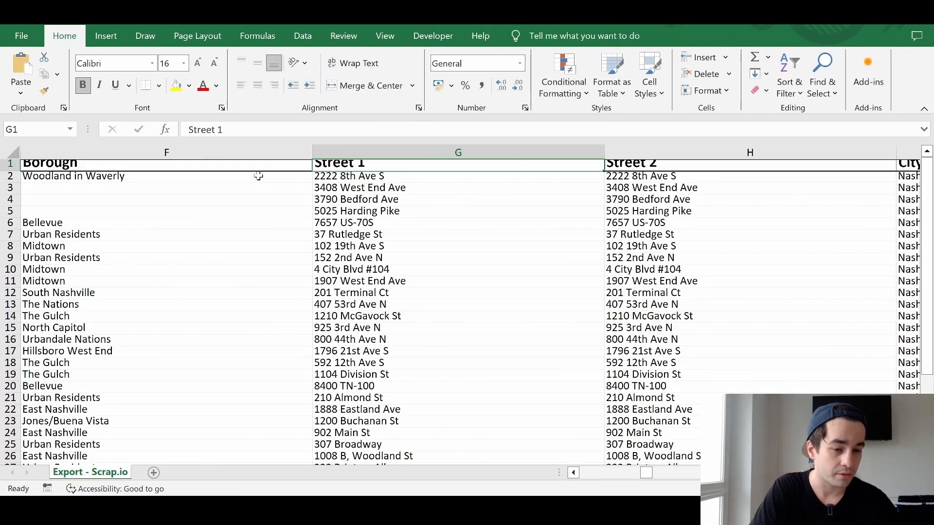
scroll("right", 3)
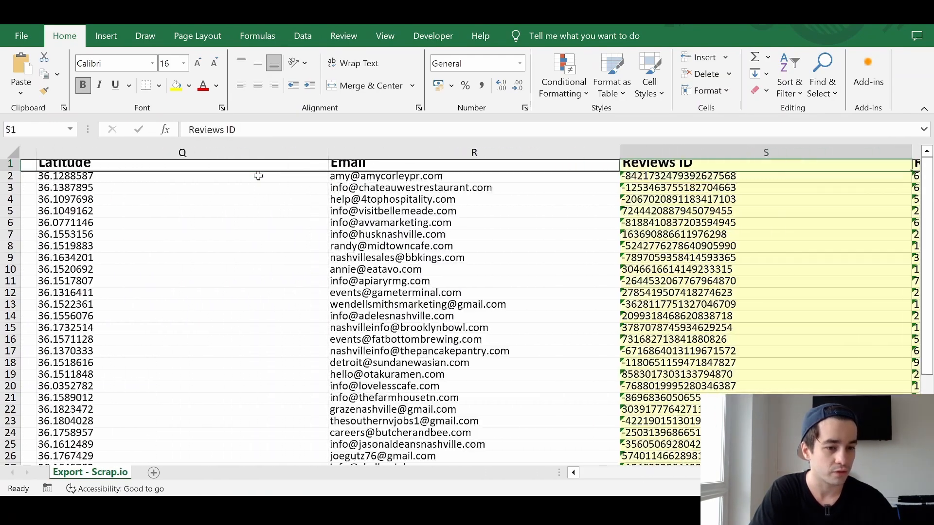
scroll("right", 3)
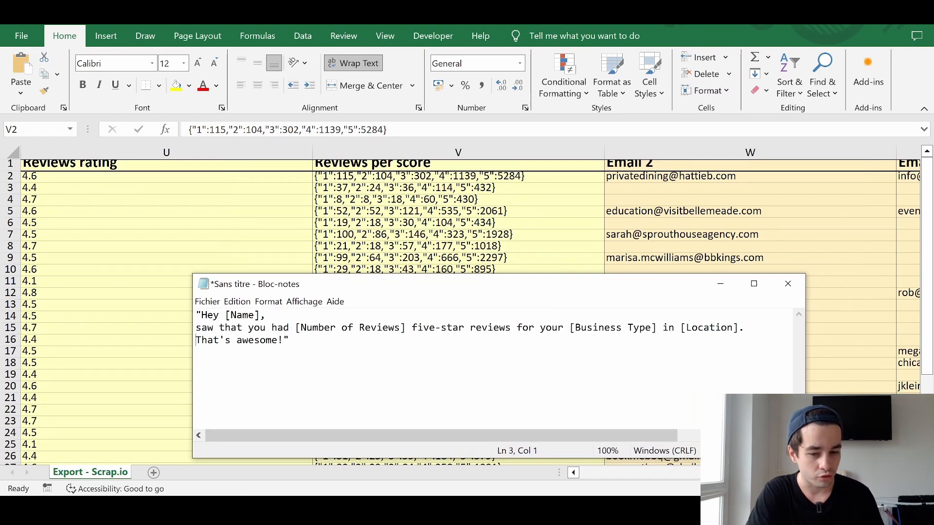
- Bring the sheet forward, scroll to column V and inspect cell V2's reviews-per-score value
key("ctrl+a")
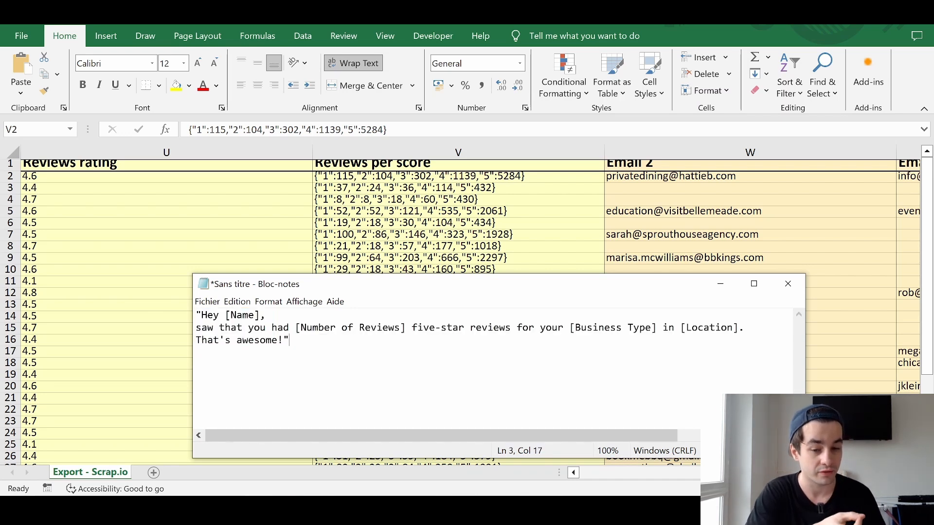
double_click(349, 327)
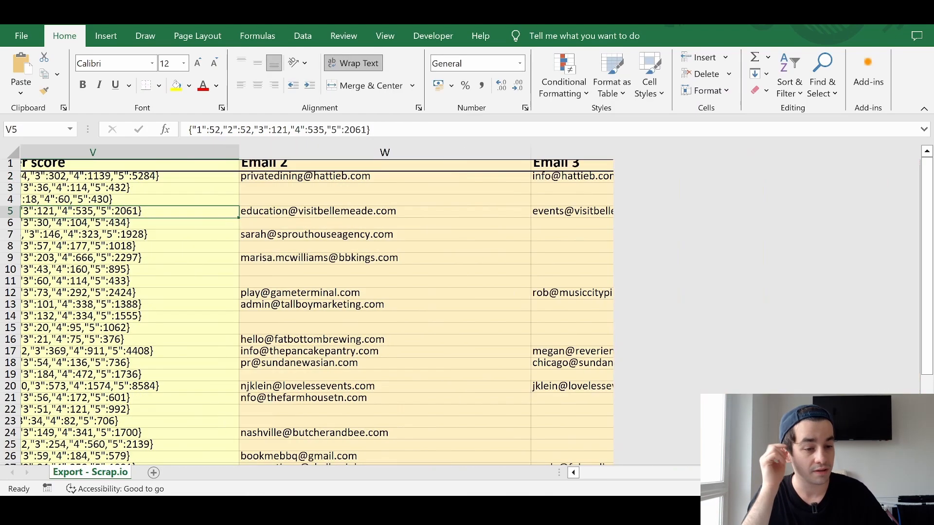
scroll("right", 3)
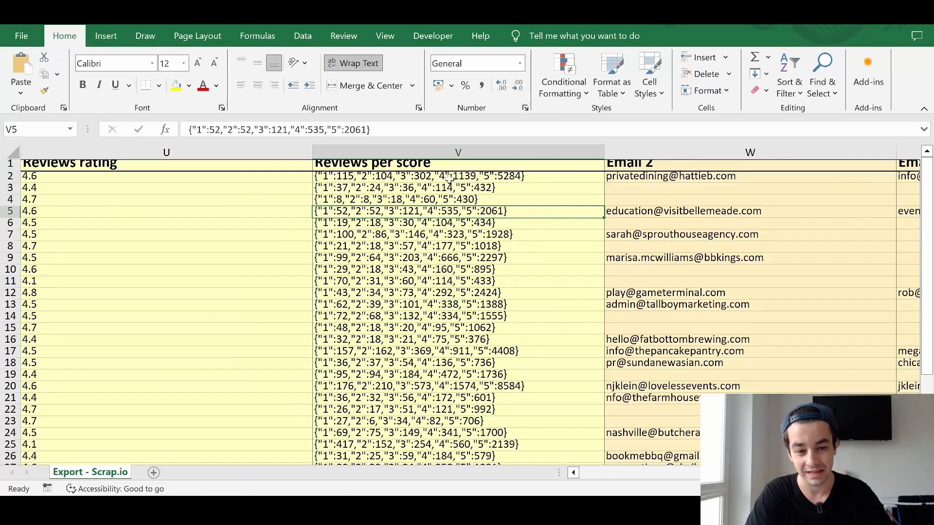
left_click(458, 175)
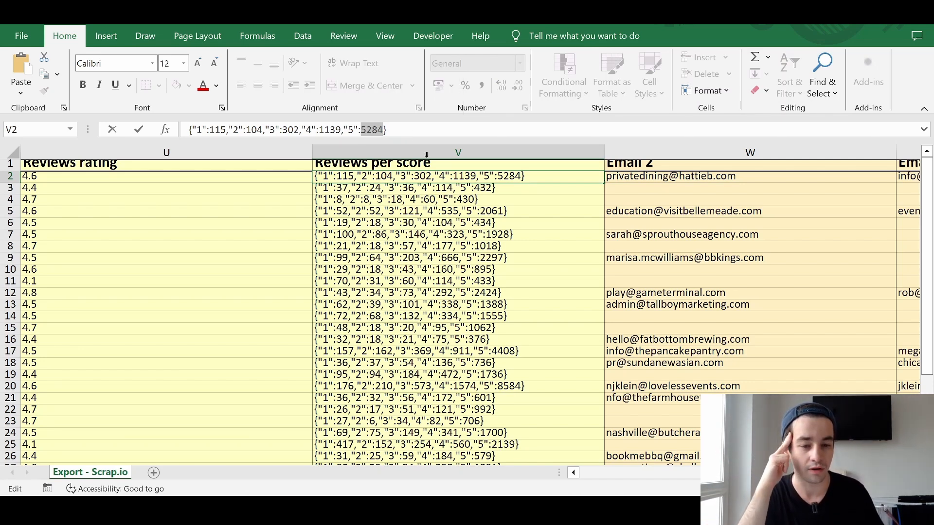
mouse_move(412, 188)
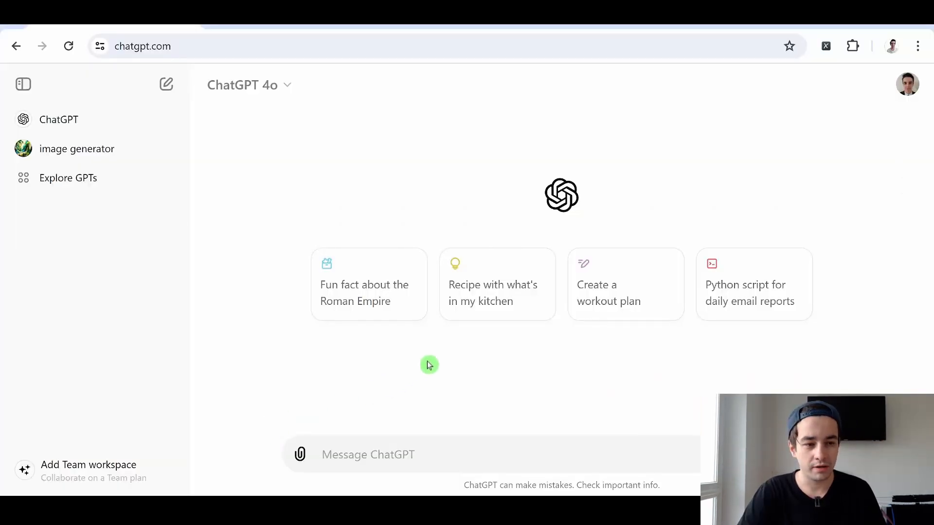
mouse_move(264, 72)
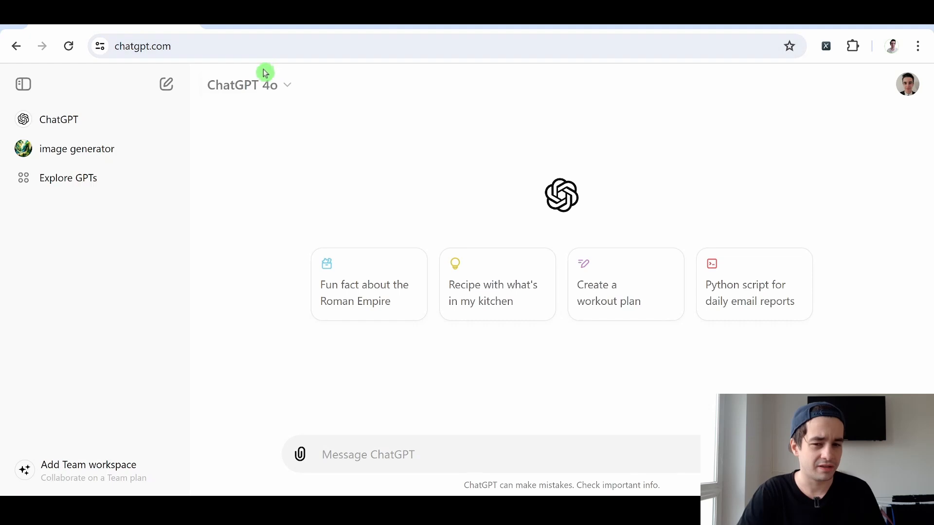
- Upload restaurant-united-states-nashville-5.csv from the computer into a new ChatGPT message
left_click(249, 84)
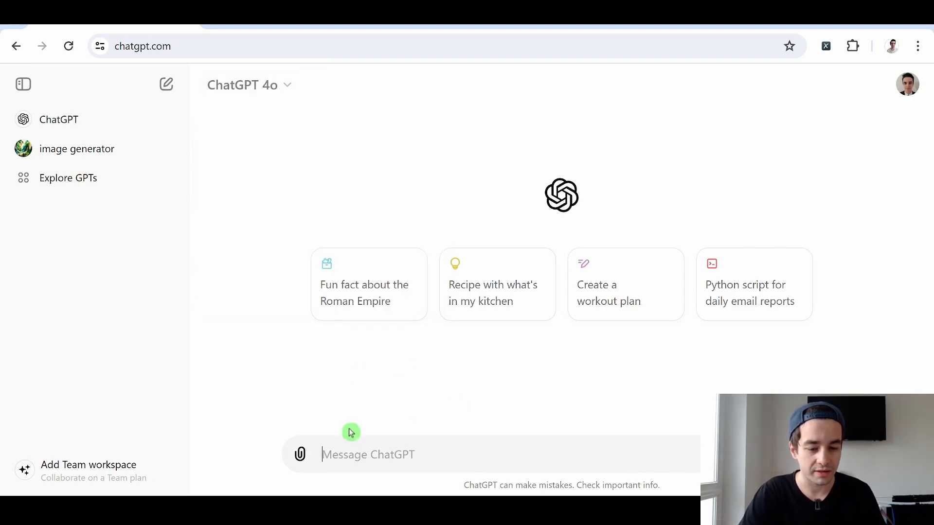
left_click(300, 454)
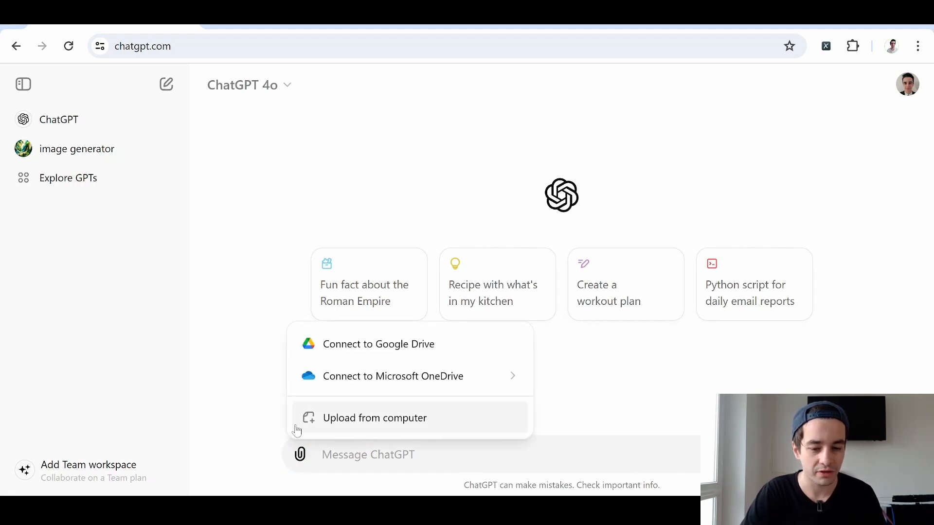
left_click(374, 417)
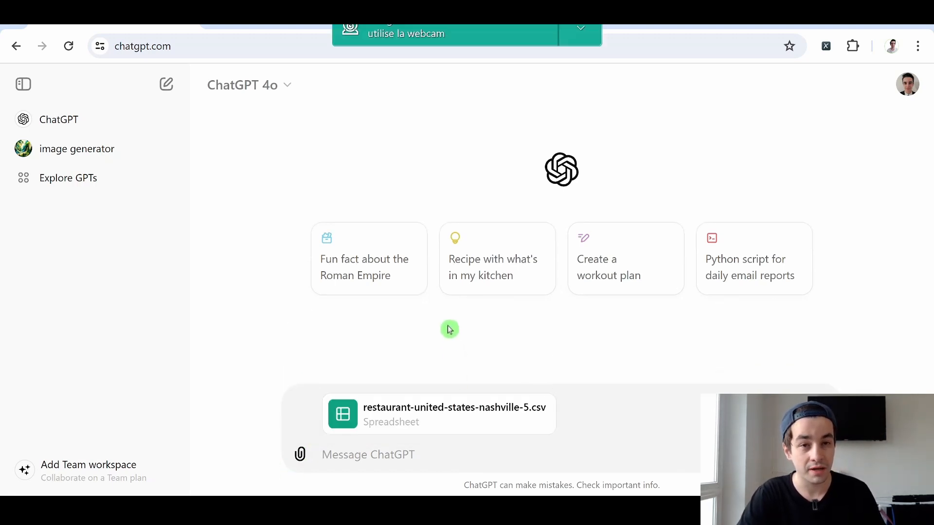
mouse_move(453, 332)
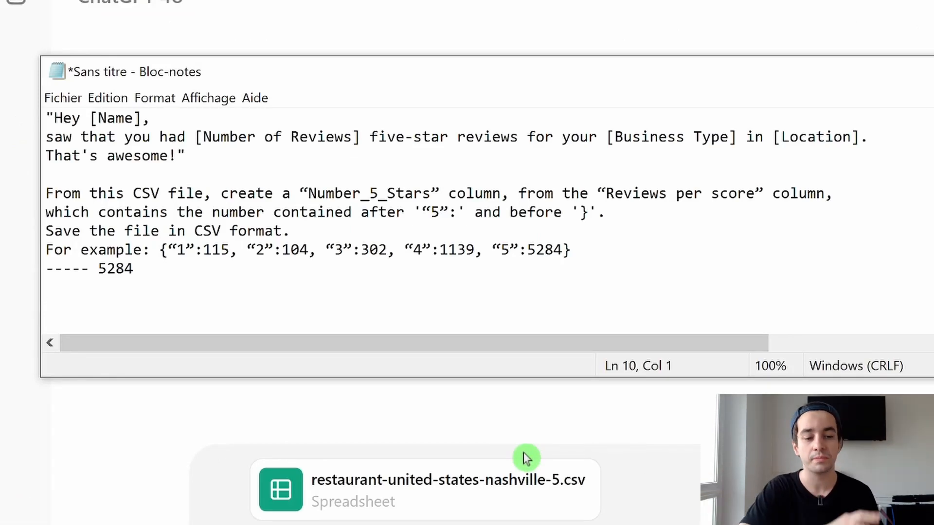
- Copy the Number_5_Stars prompt from Notepad for reuse in ChatGPT
key("enter")
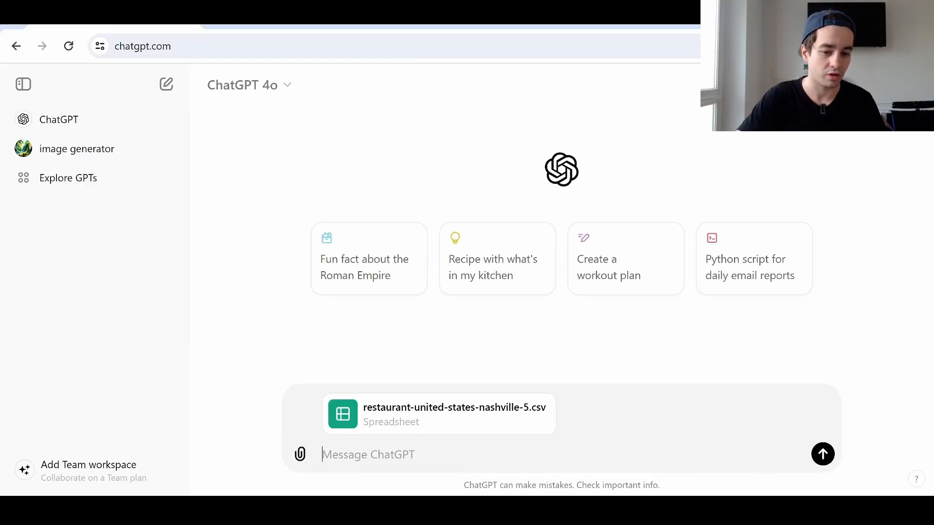
- Ask ChatGPT for a Number_5_Stars column from 'Reviews per score', then download the result
type("From this CSV file, create a \"Number_5_Stars\" column, from the \"Reviews per score\" column, which contains the number contained after '\"5\":' and before '}'. Save the file in CSV format. For example: {\"1\":115, \"2\":104, \"3\":302, \"4\":1139, \"5\":5284} ----- 5284")
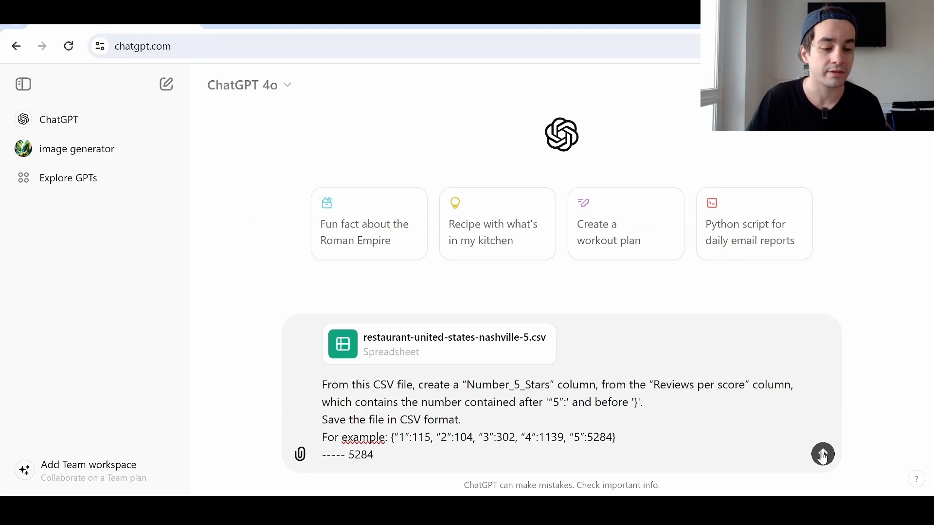
left_click(823, 454)
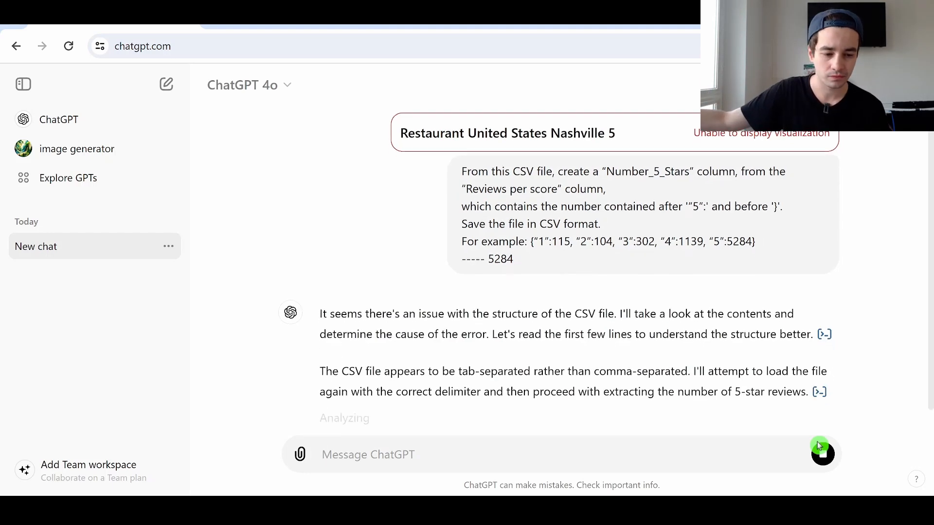
scroll("down", 3)
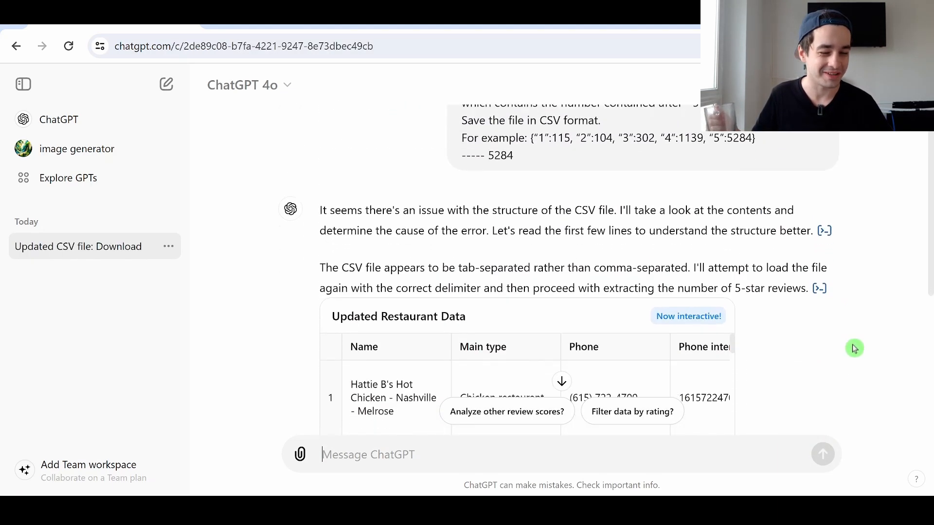
scroll("down", 3)
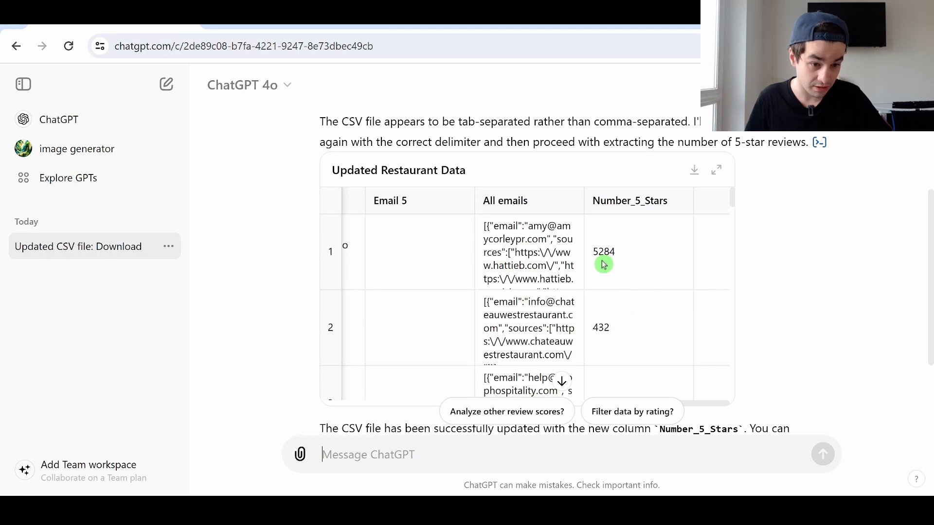
scroll("down", 3)
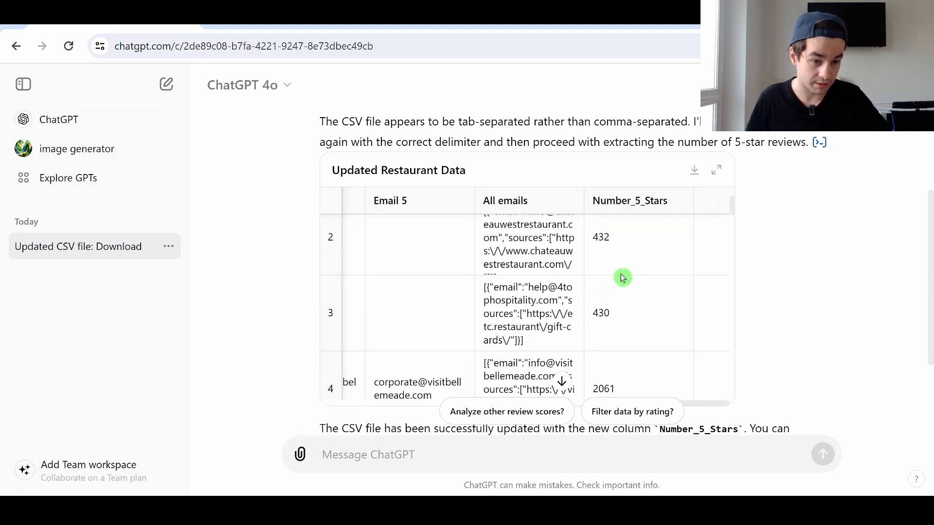
left_click(397, 338)
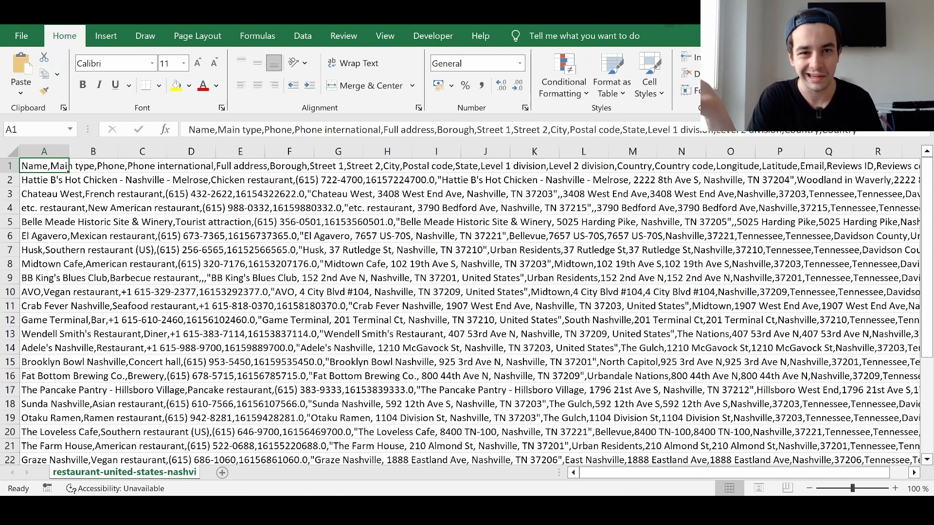
- Import the updated CSV into a blank Excel workbook and select the message template in Notepad
left_click(303, 36)
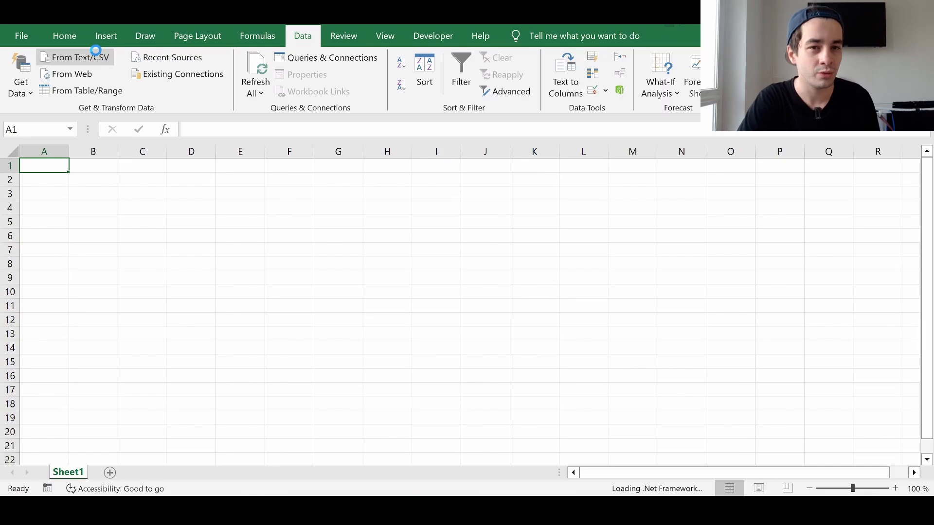
left_click(74, 57)
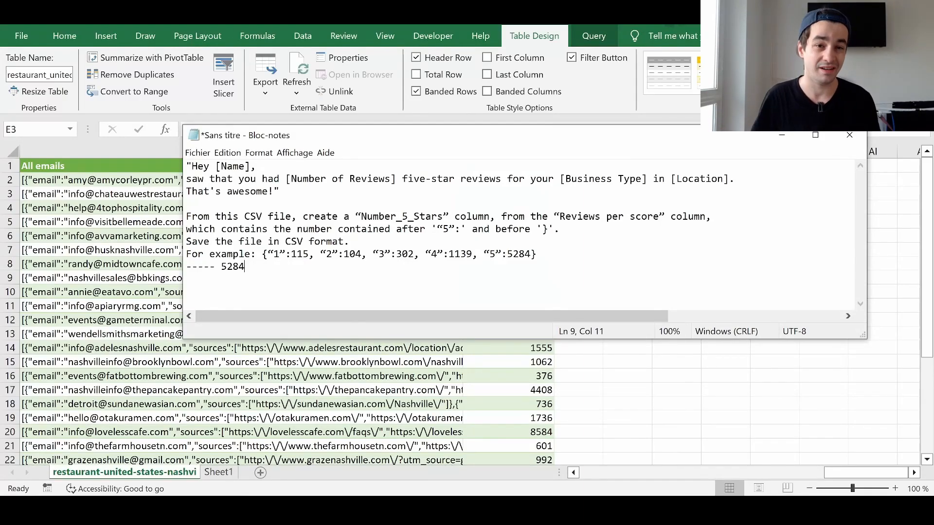
left_click_drag(186, 165, 279, 191)
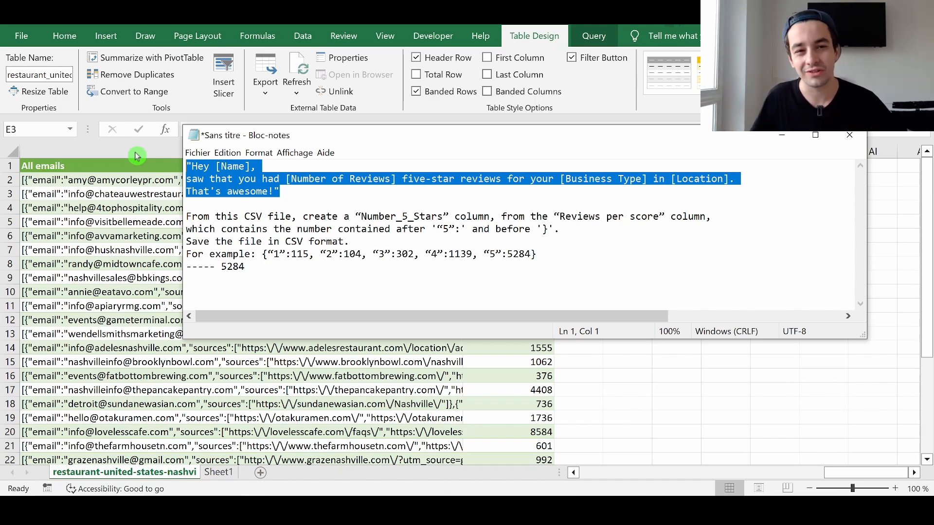
mouse_move(408, 368)
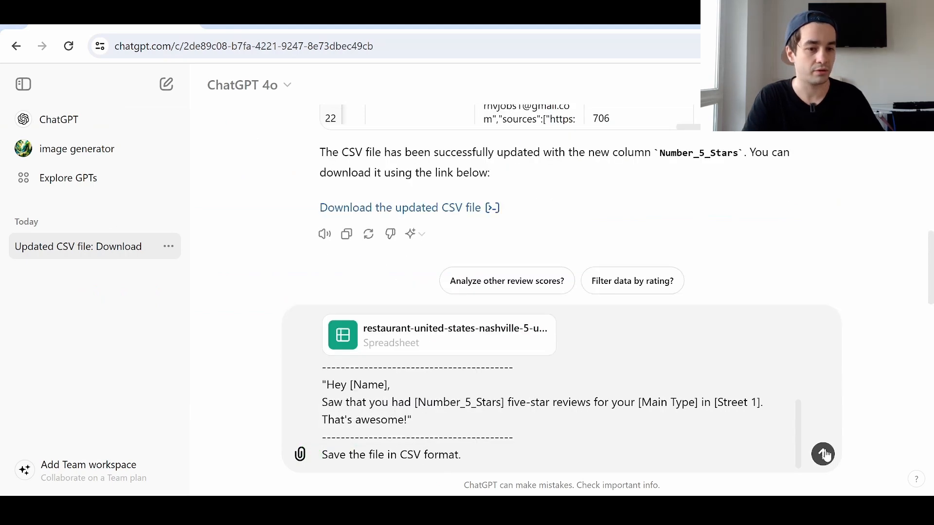
- Send the template-based comment request and download the CSV file with comments
left_click(822, 454)
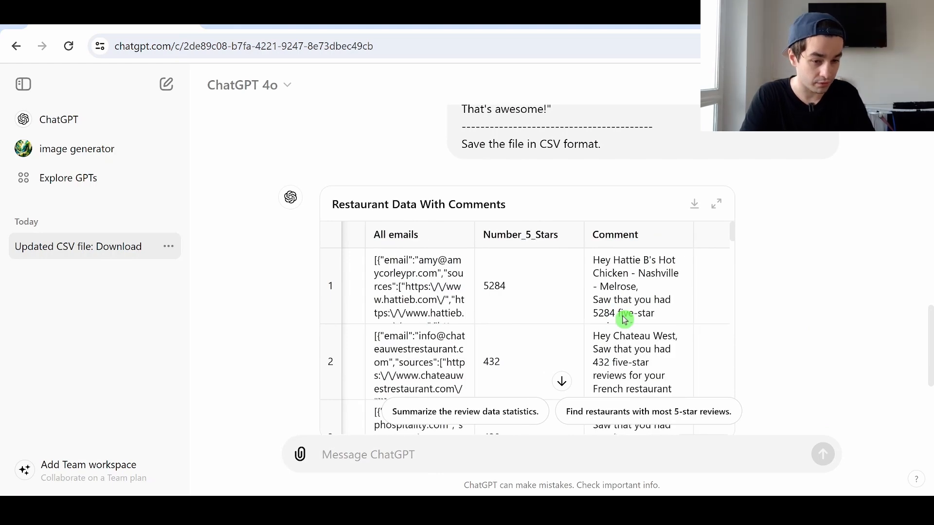
left_click(419, 300)
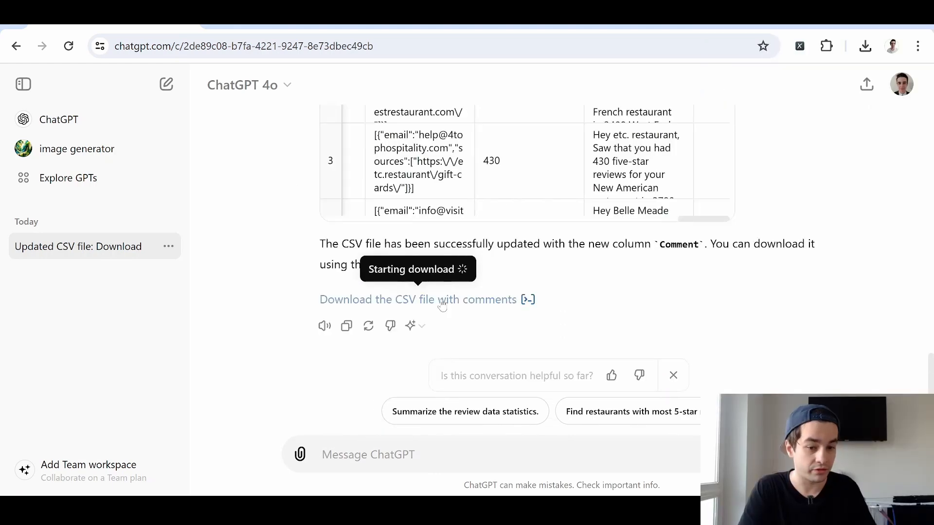
left_click(419, 300)
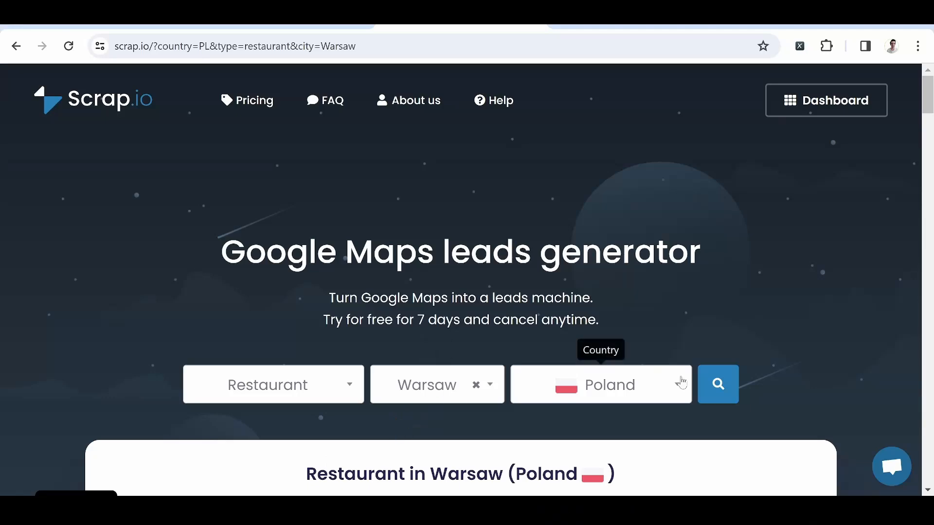
- Open Scrap.io's support chat from the bottom-right chat bubble
left_click(891, 467)
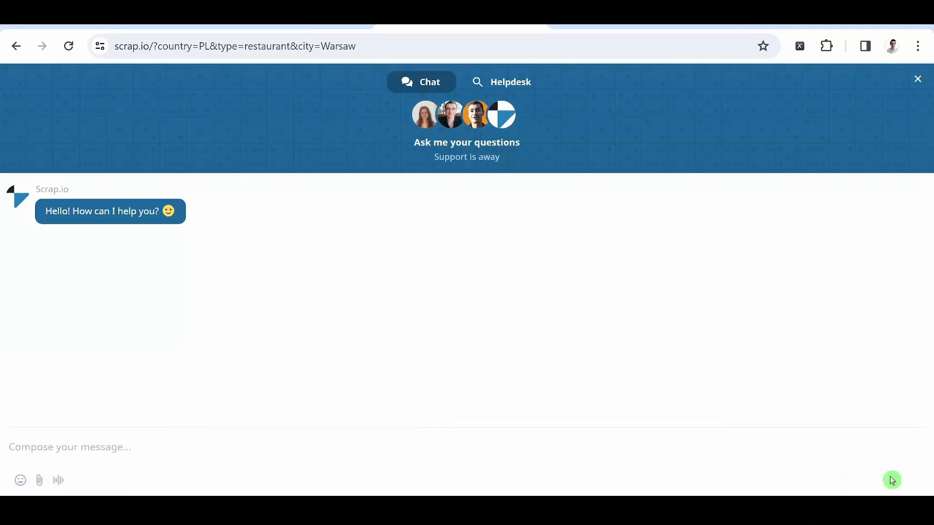